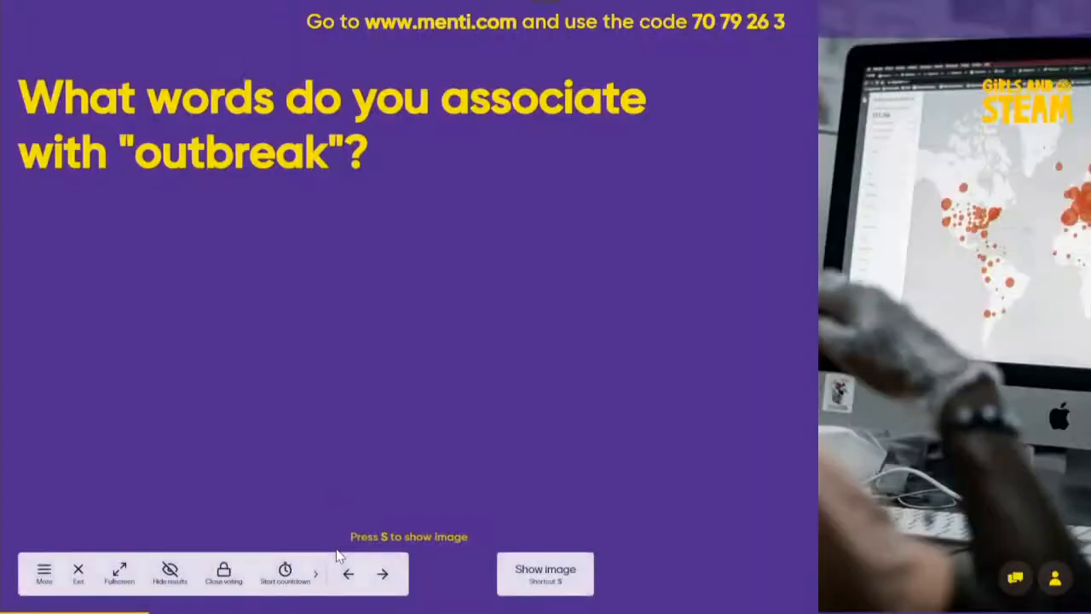
{"action": "mouse_move", "coordinate": [290, 344]}
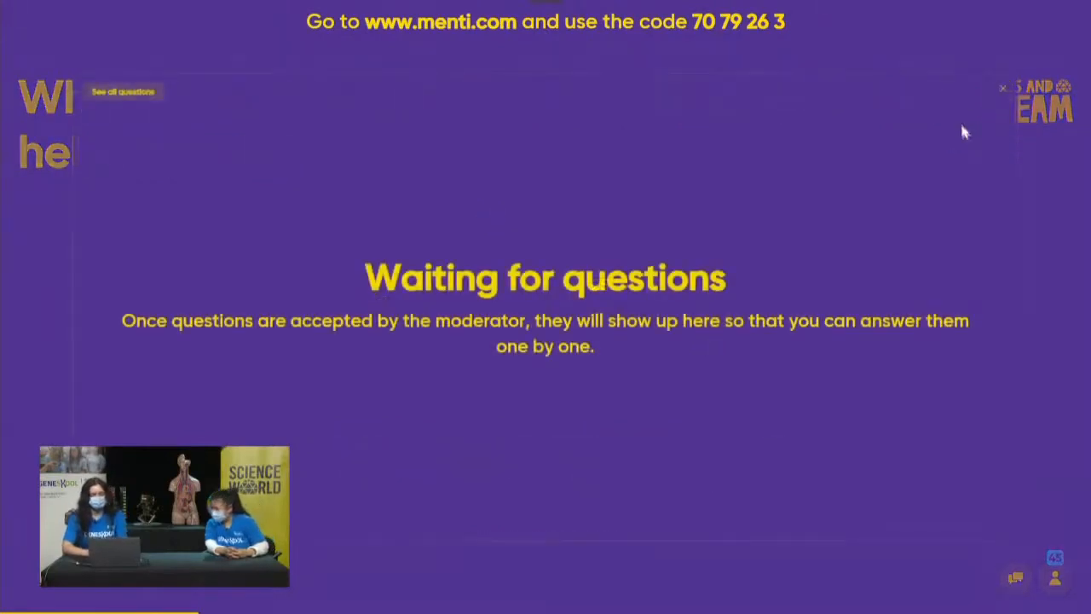
{"action": "mouse_move", "coordinate": [931, 256]}
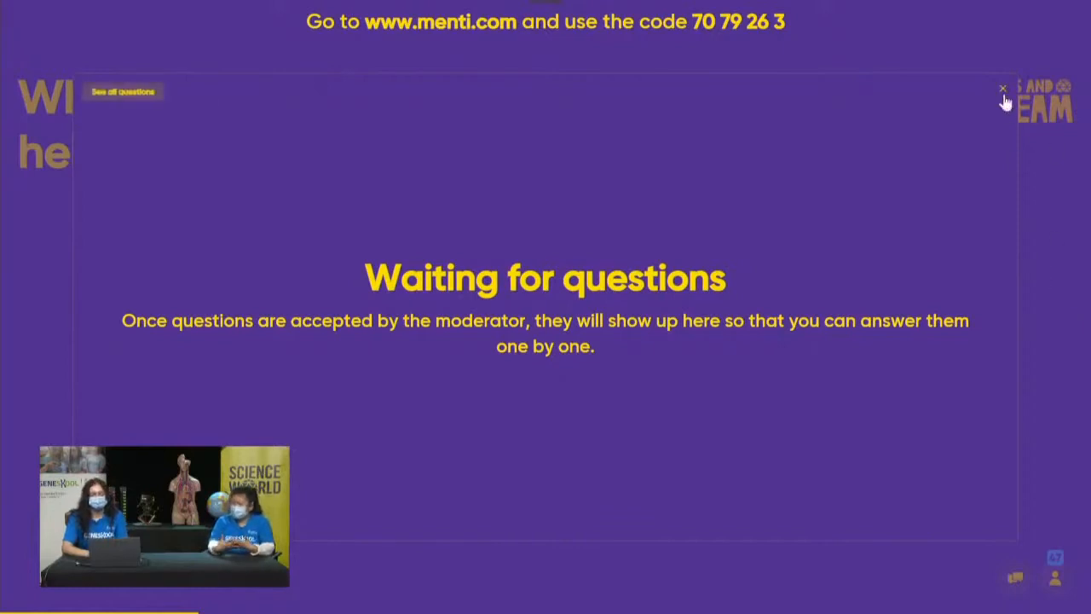
Advance to the quiz asking which viral particle is most distant from the blue virus
{"action": "left_click", "coordinate": [1003, 89]}
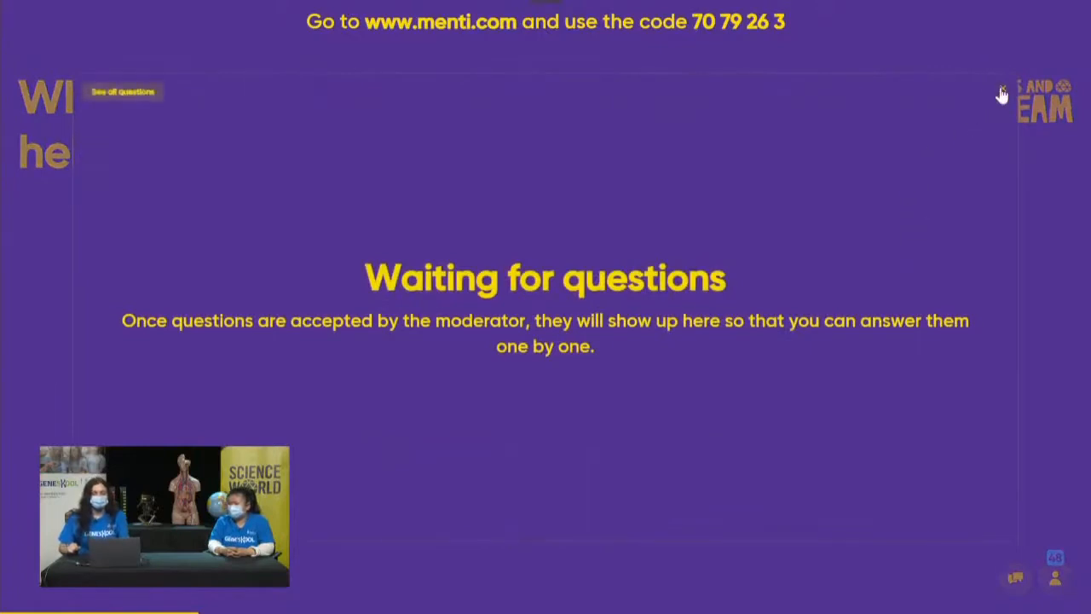
{"action": "mouse_move", "coordinate": [912, 337]}
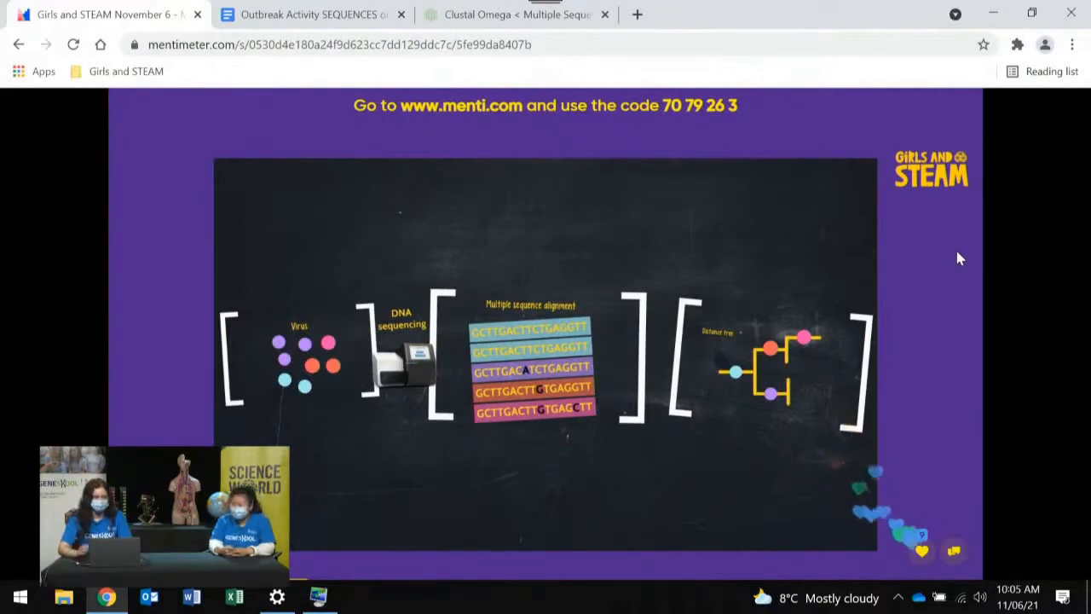
{"action": "mouse_move", "coordinate": [157, 358]}
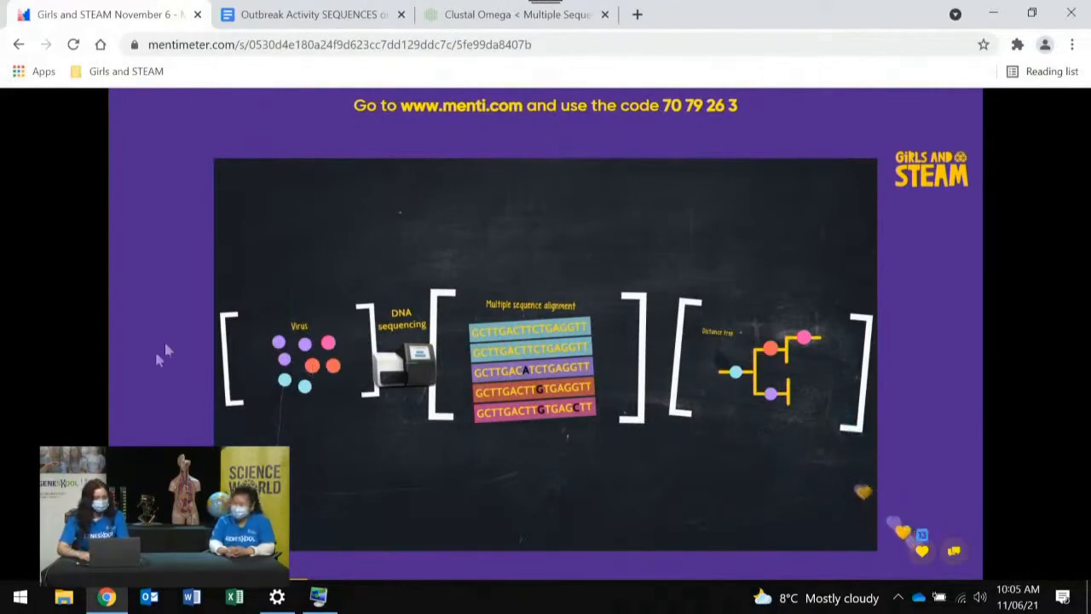
{"action": "mouse_move", "coordinate": [316, 351]}
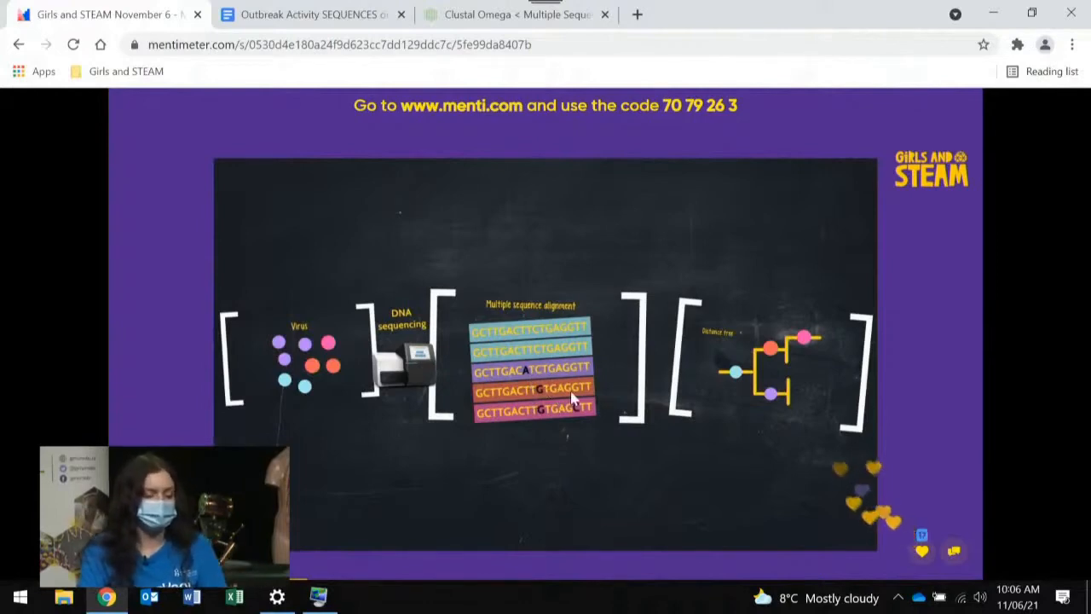
{"action": "mouse_move", "coordinate": [730, 338]}
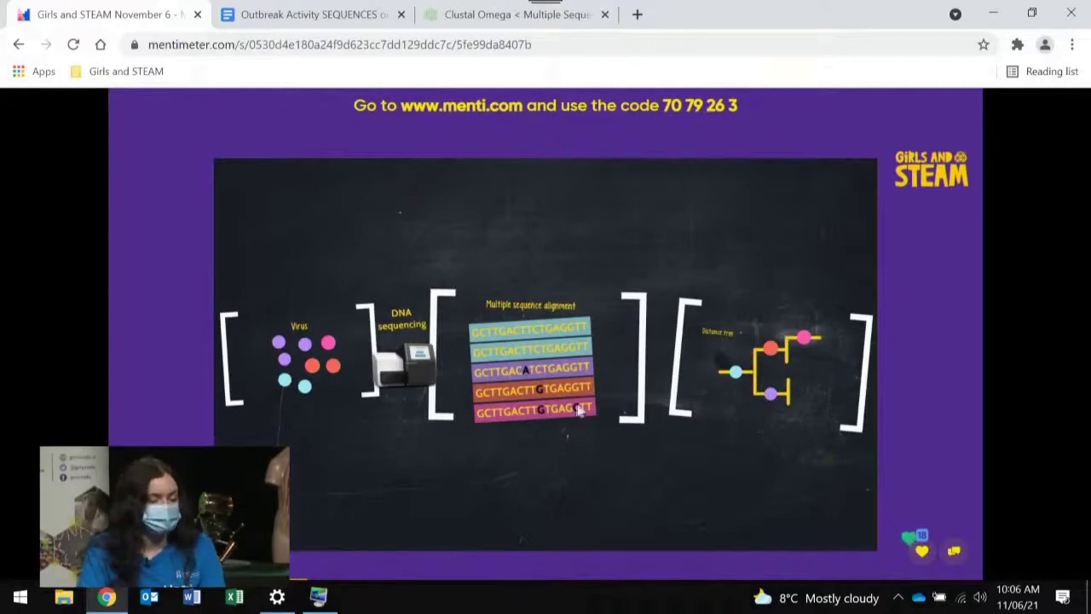
{"action": "mouse_move", "coordinate": [798, 344]}
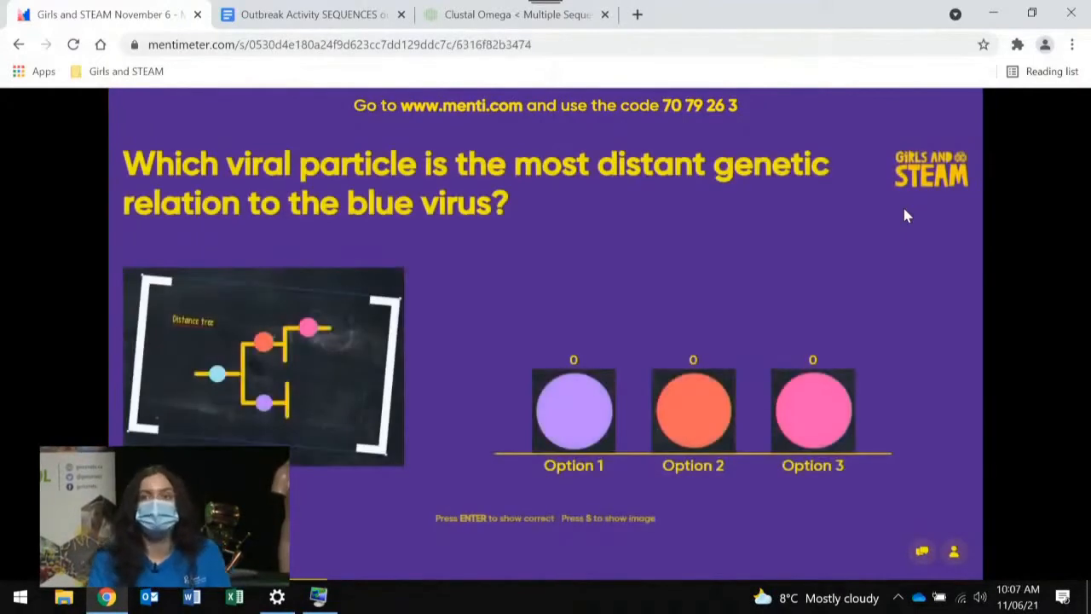
Enlarge the distance tree image on the blue virus quiz slide
{"action": "key", "text": "s"}
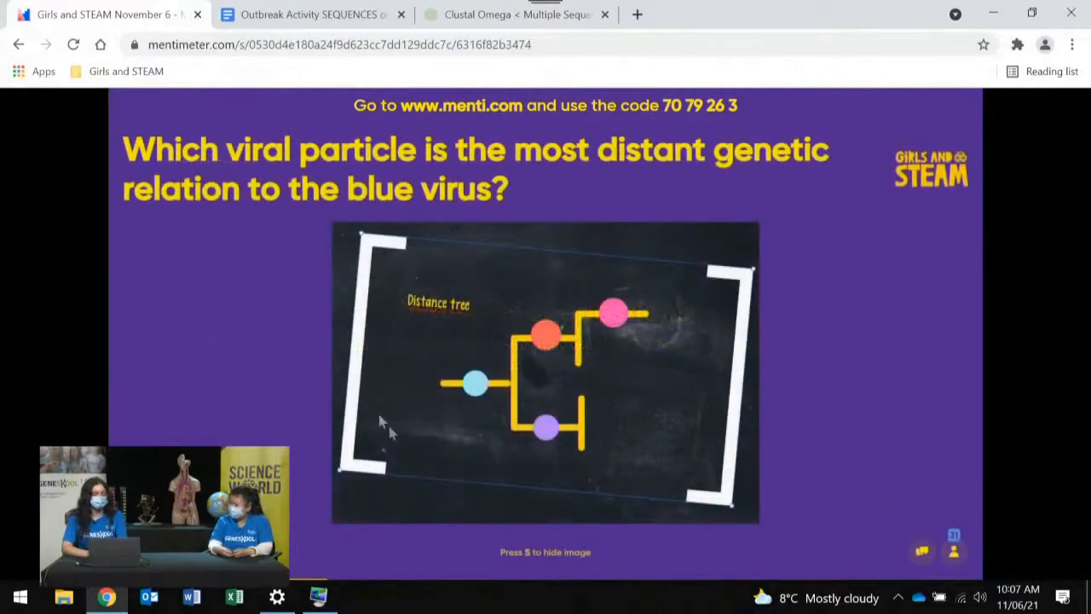
{"action": "mouse_move", "coordinate": [461, 341]}
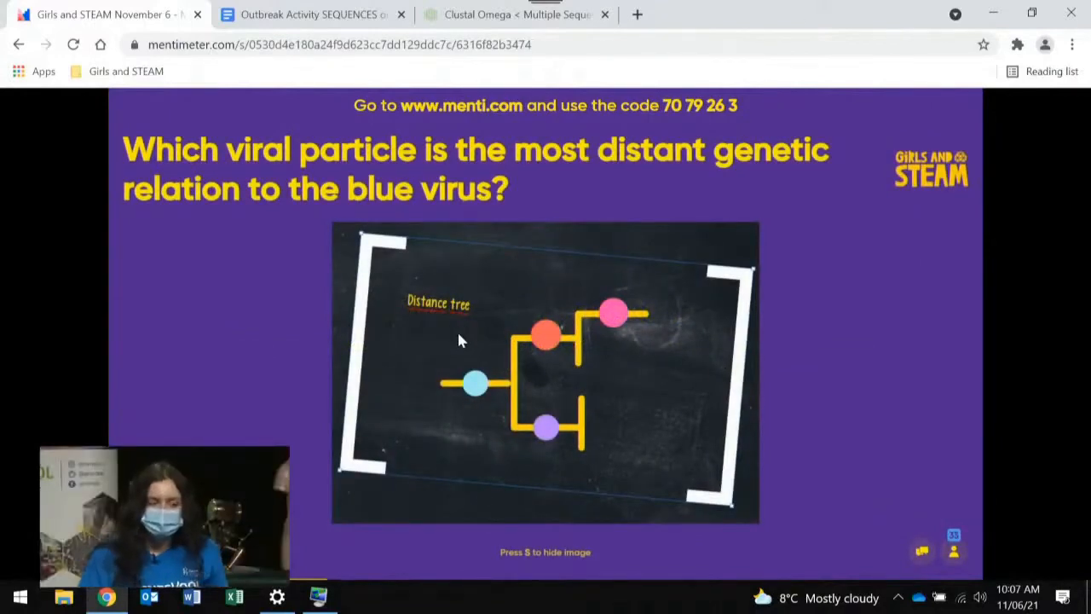
{"action": "mouse_move", "coordinate": [678, 292]}
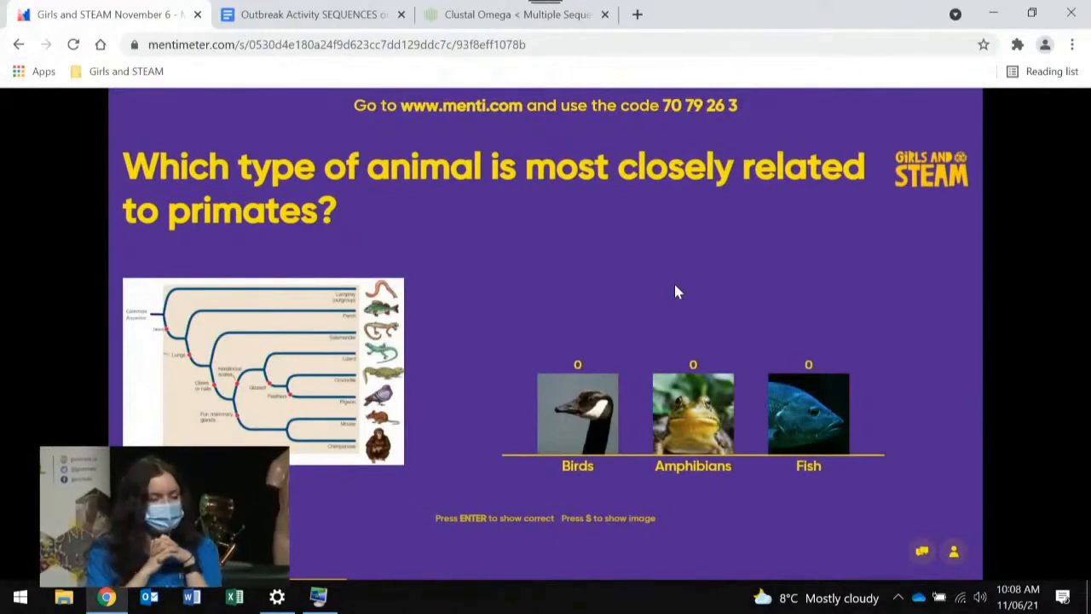
Present the primates quiz, collect votes, and enlarge its evolutionary tree image
{"action": "key", "text": "s"}
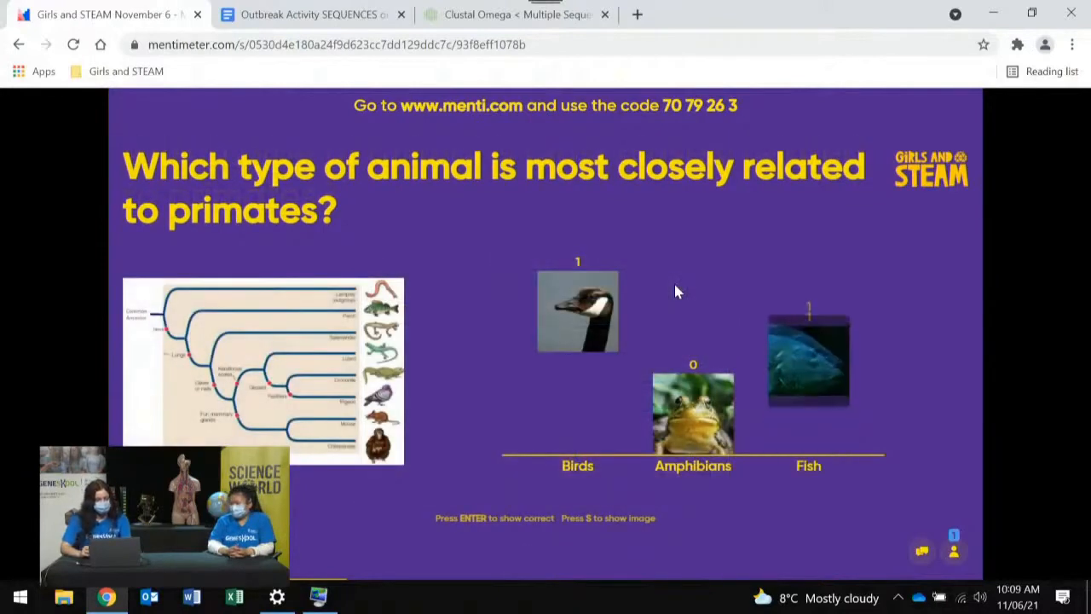
{"action": "key", "text": "s"}
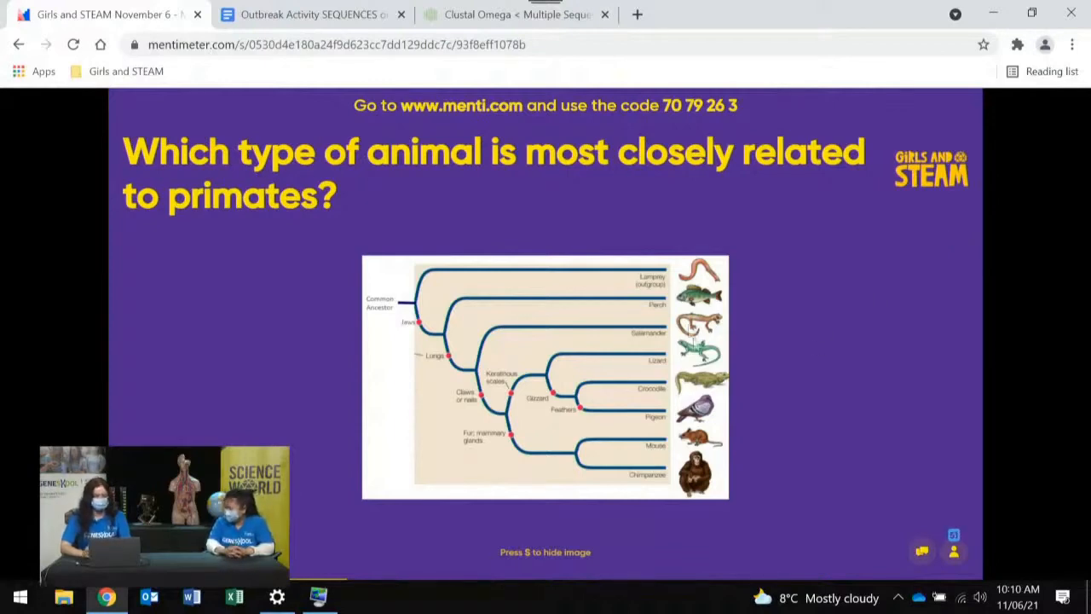
{"action": "mouse_move", "coordinate": [832, 290]}
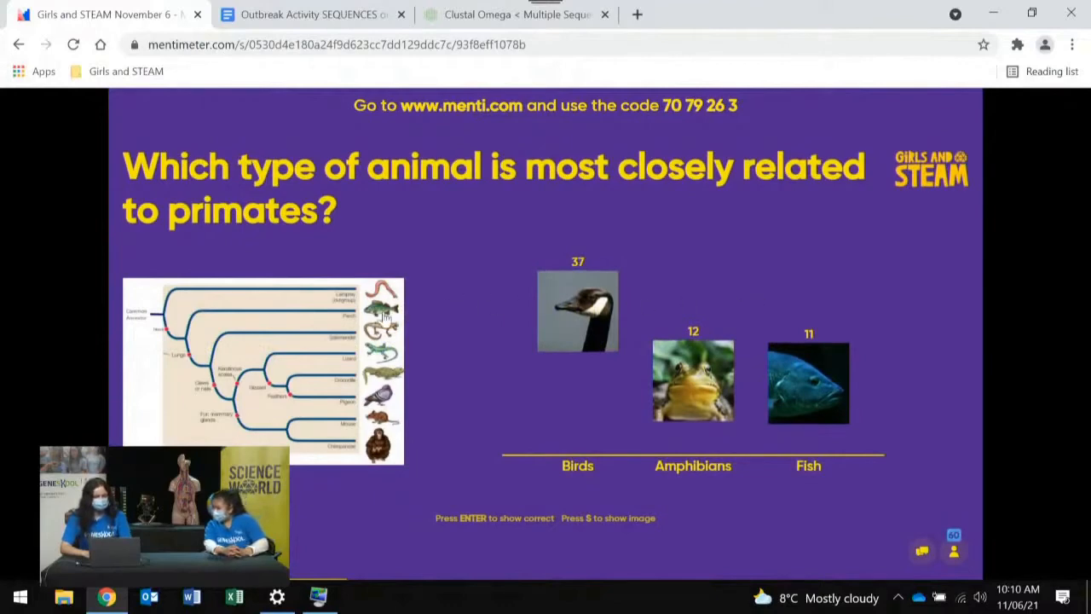
{"action": "key", "text": "s"}
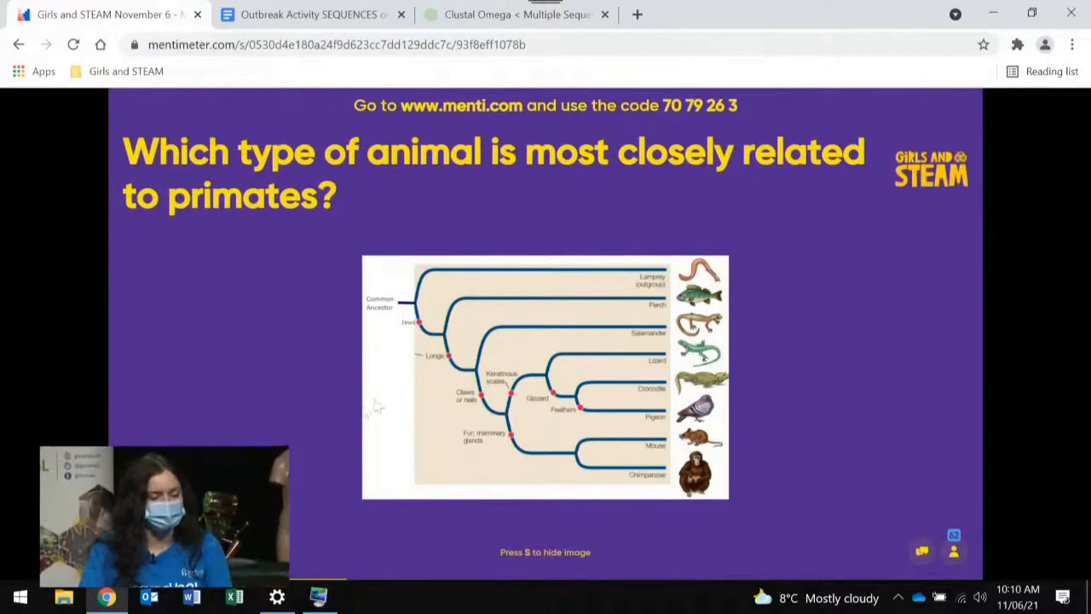
{"action": "mouse_move", "coordinate": [508, 373]}
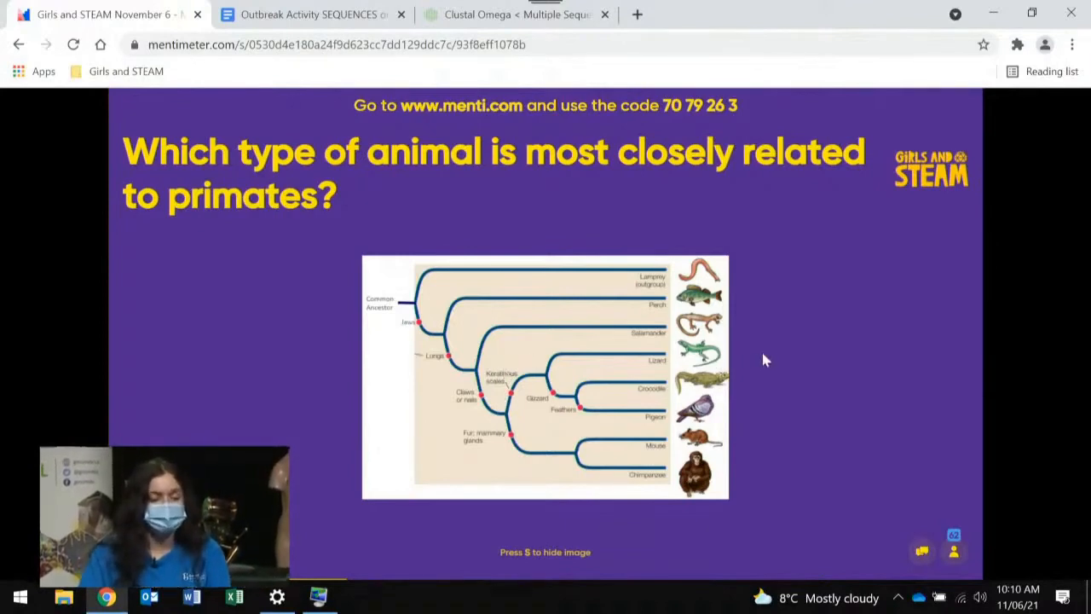
{"action": "mouse_move", "coordinate": [775, 326]}
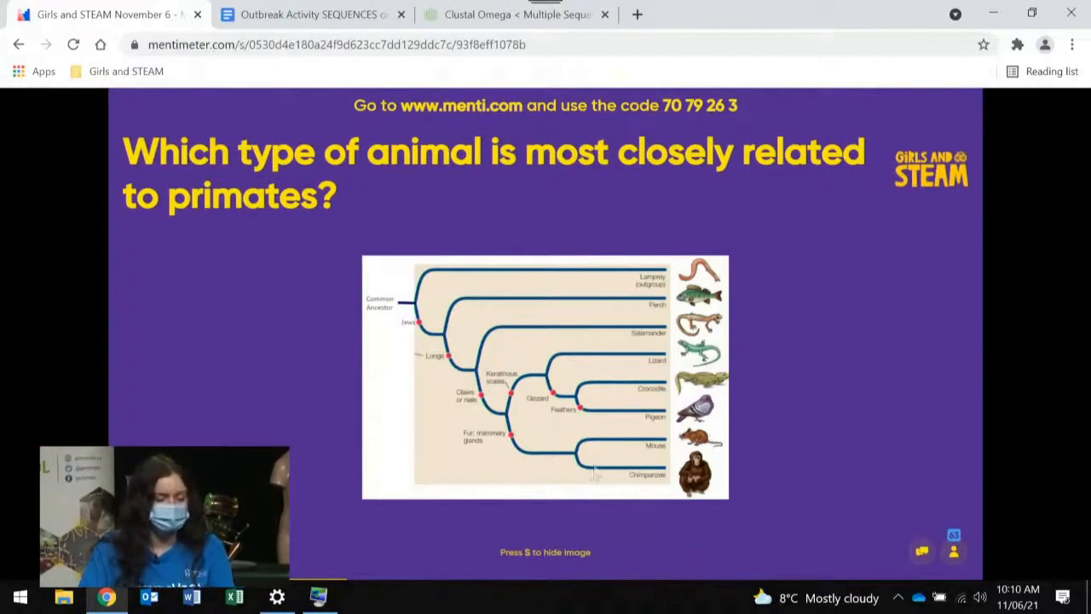
{"action": "mouse_move", "coordinate": [753, 425]}
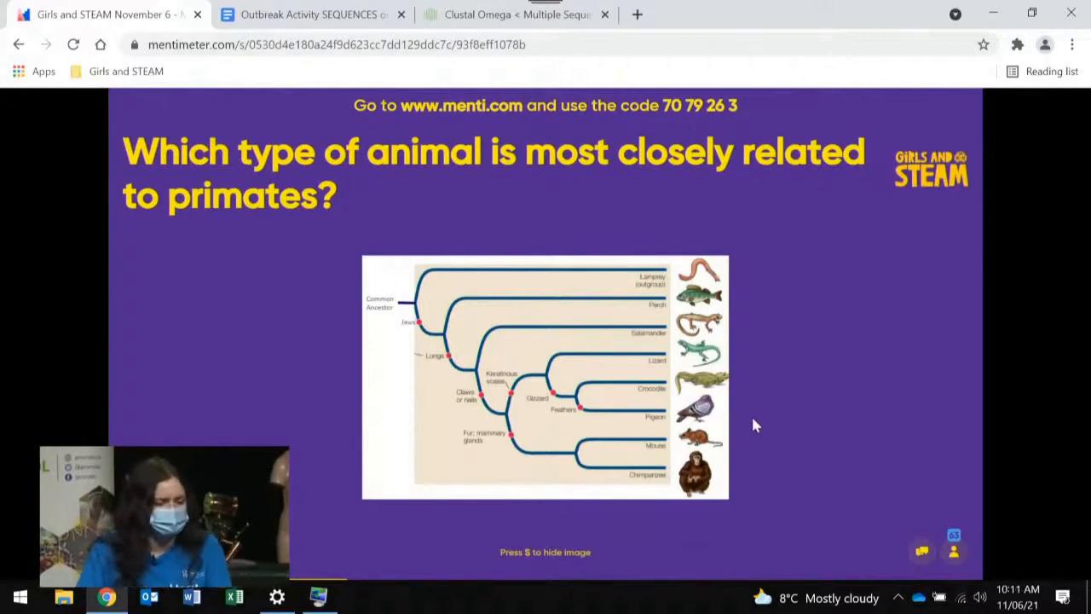
{"action": "mouse_move", "coordinate": [752, 319]}
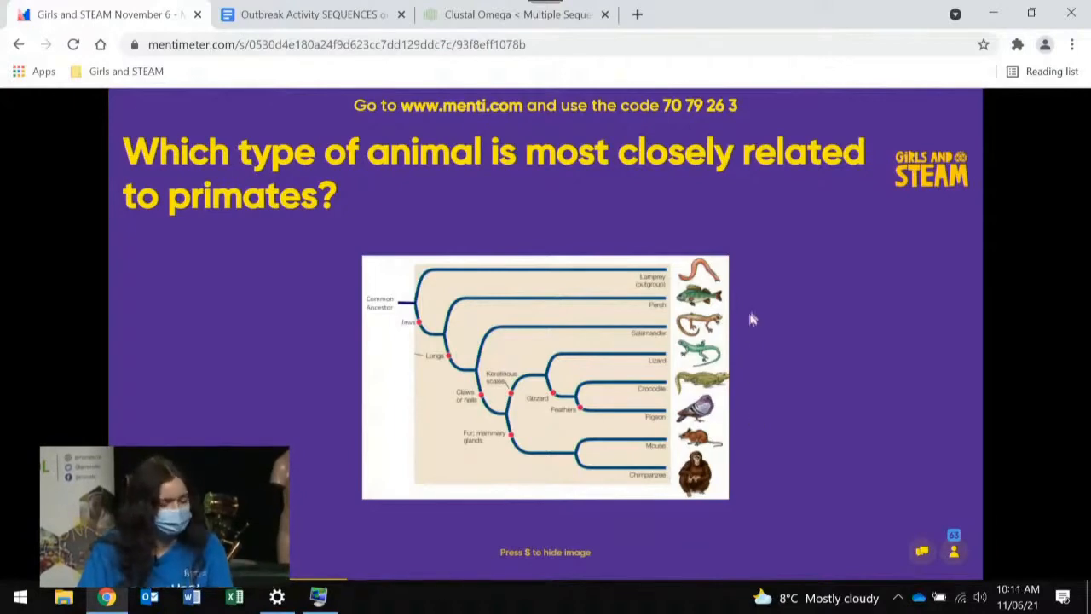
{"action": "mouse_move", "coordinate": [756, 343]}
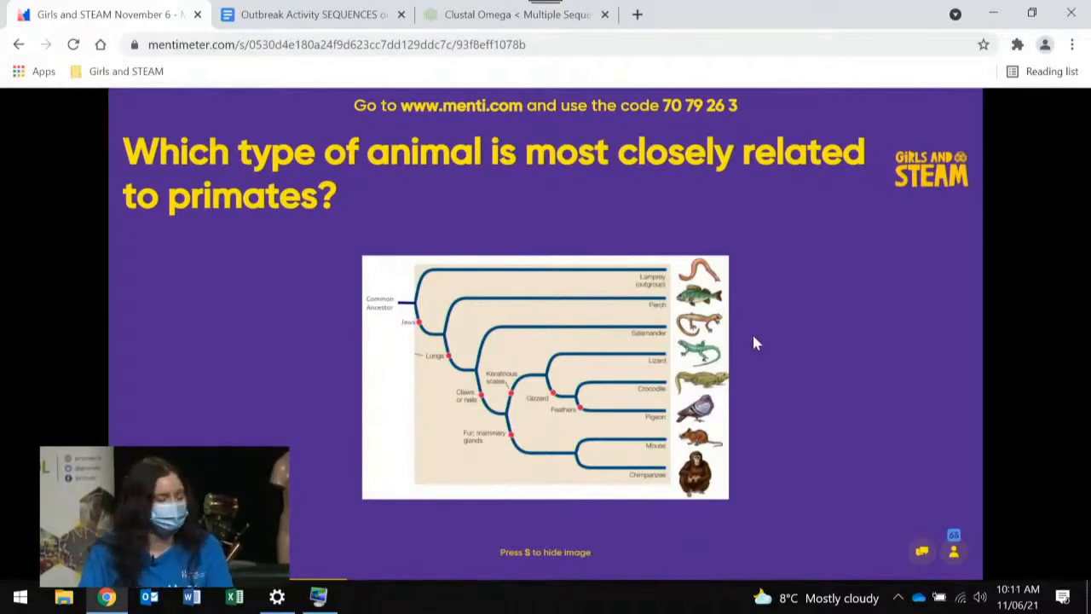
{"action": "mouse_move", "coordinate": [787, 327]}
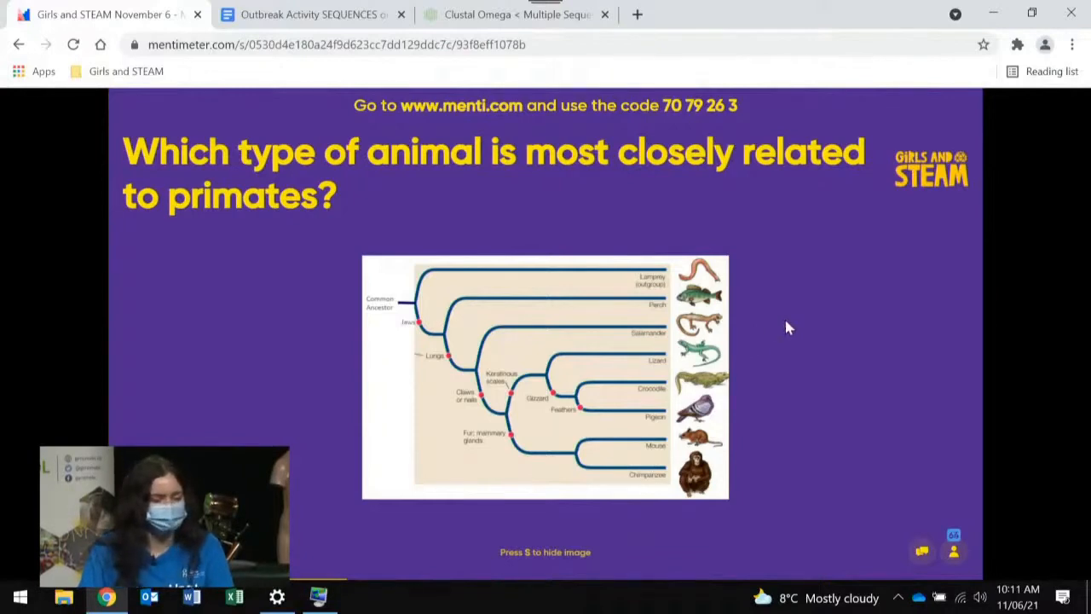
{"action": "mouse_move", "coordinate": [641, 322]}
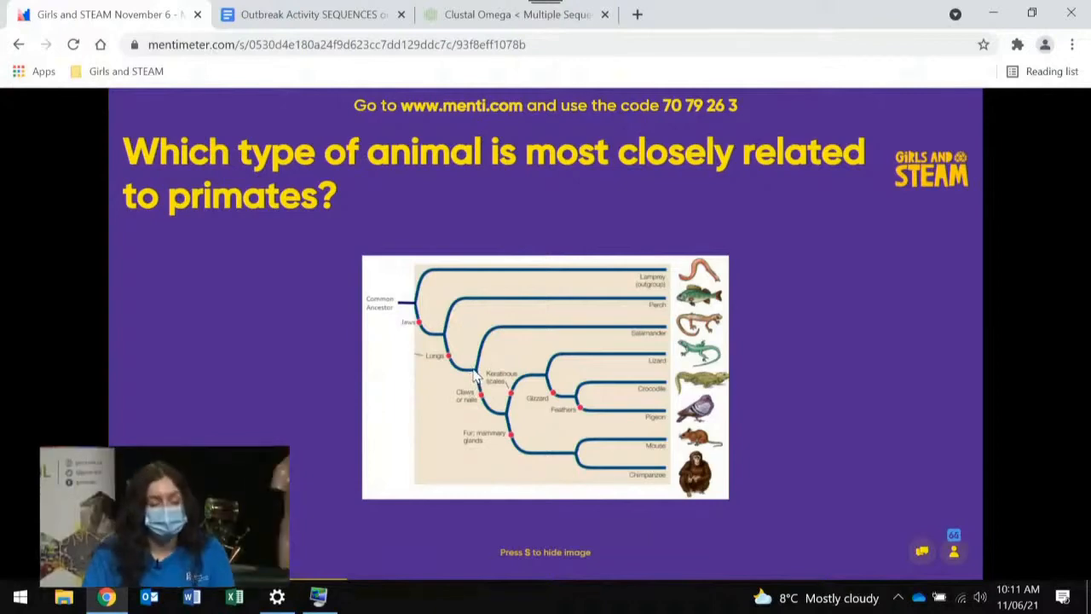
{"action": "mouse_move", "coordinate": [725, 433]}
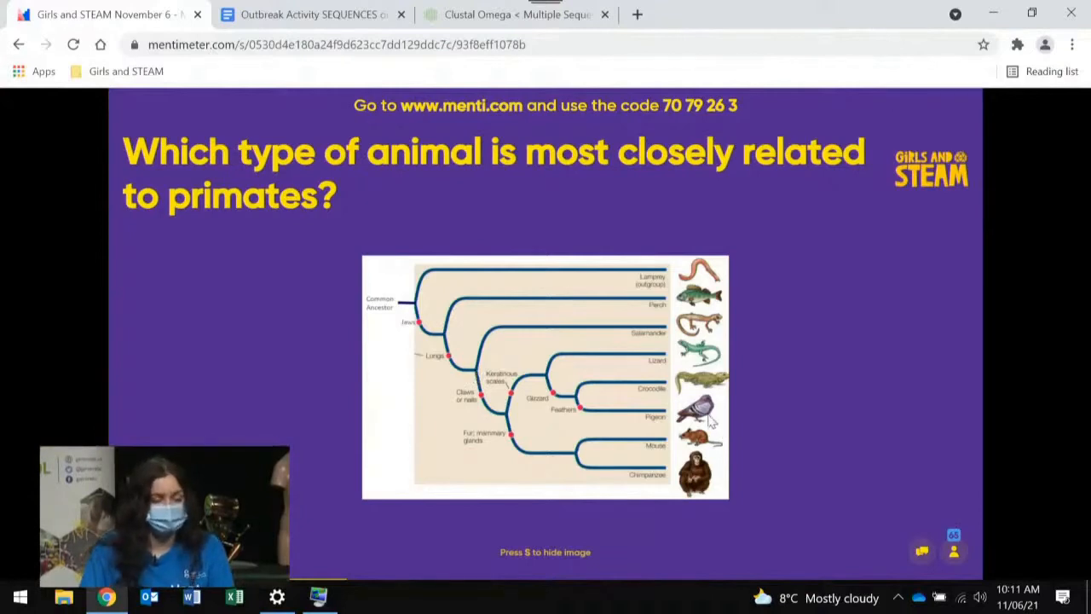
{"action": "mouse_move", "coordinate": [494, 423]}
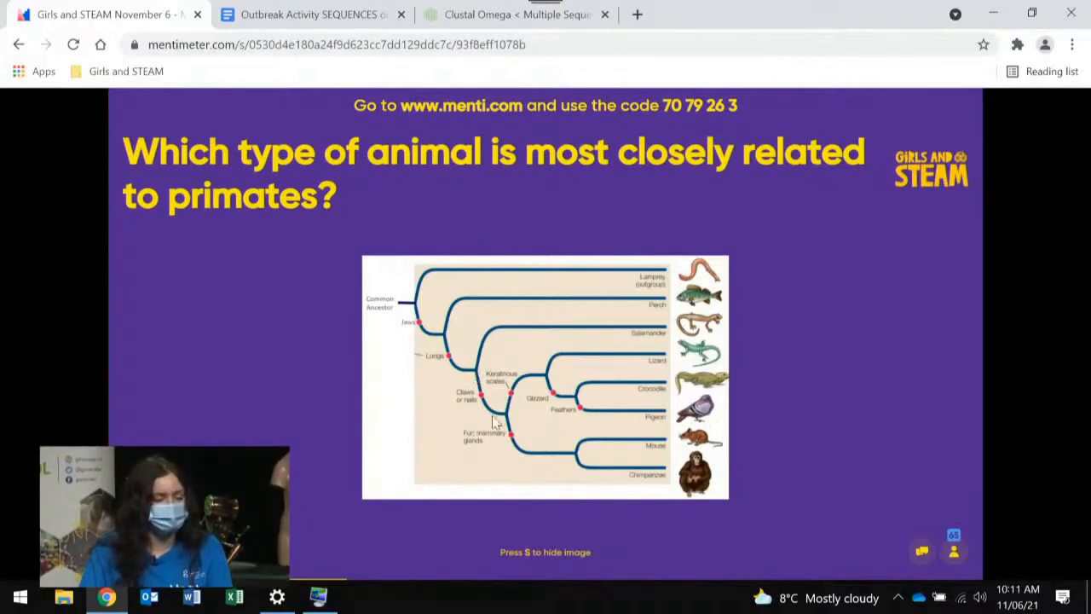
{"action": "mouse_move", "coordinate": [515, 420]}
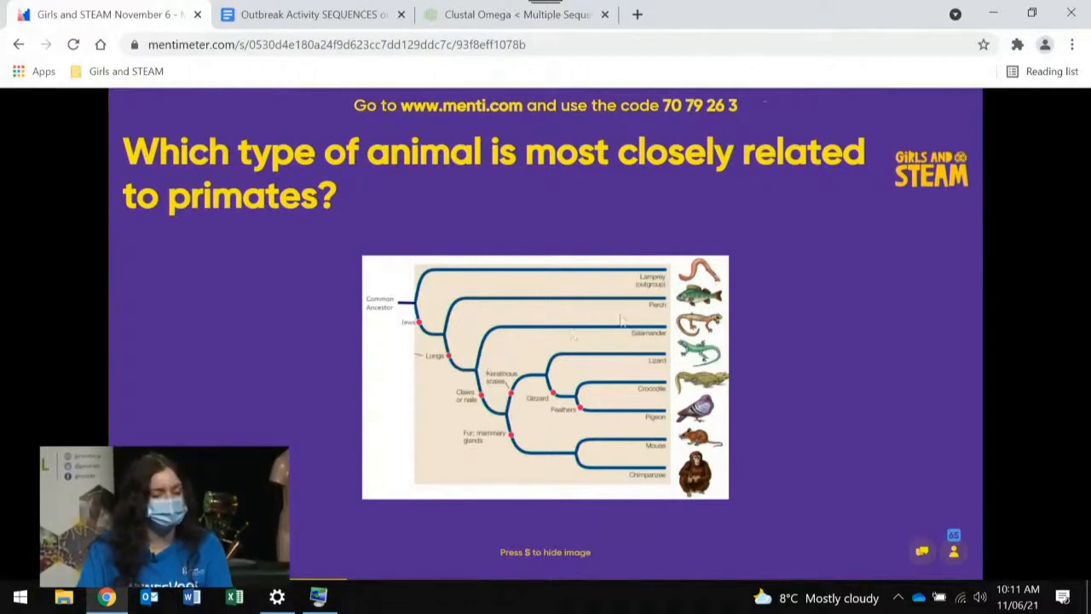
{"action": "mouse_move", "coordinate": [624, 304]}
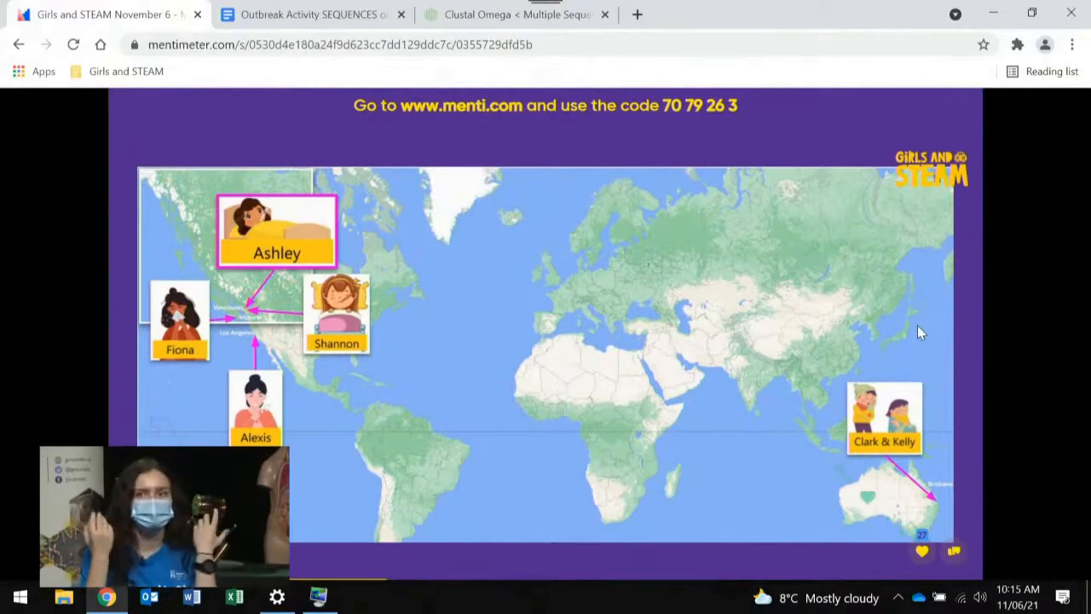
{"action": "mouse_move", "coordinate": [654, 243]}
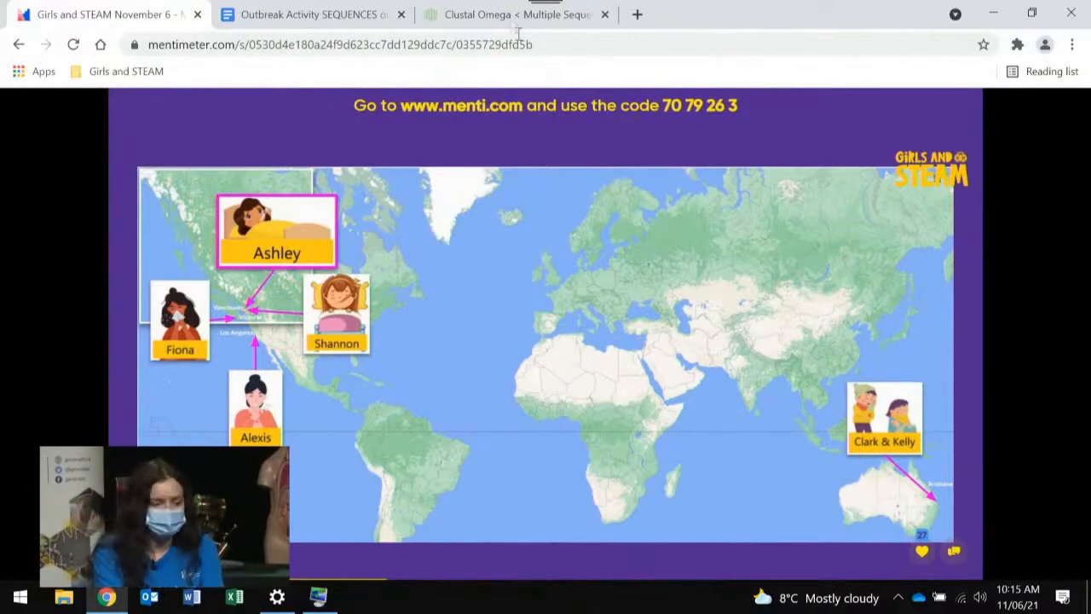
Switch the browser to the Clustal Omega multiple sequence alignment page
{"action": "left_click", "coordinate": [515, 14]}
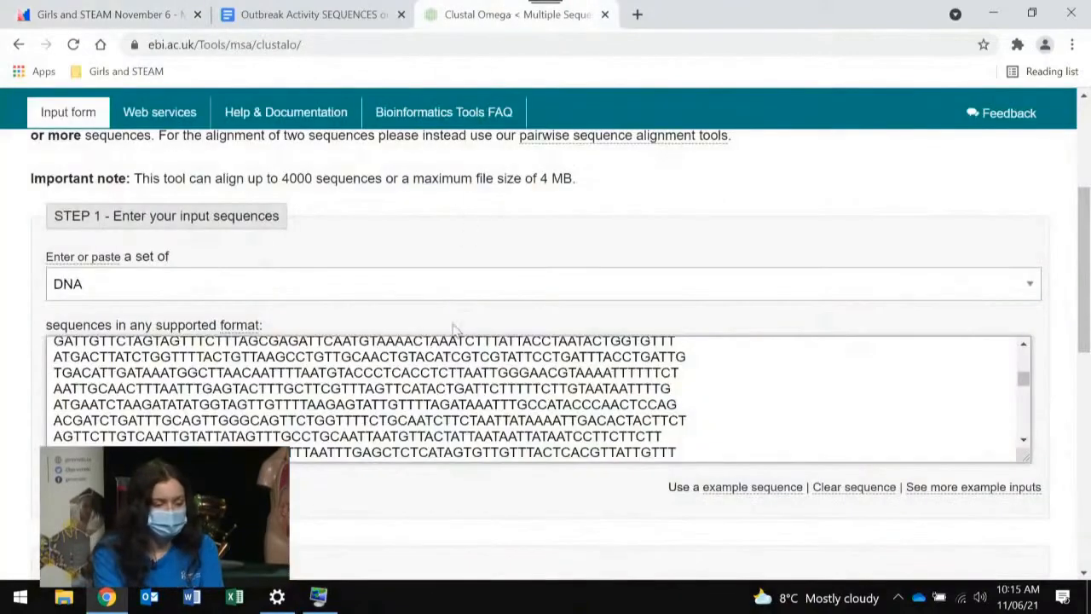
Review the pasted outbreak DNA sequences and submit the Clustal Omega alignment job
{"action": "scroll", "scroll_direction": "down", "scroll_amount": 3}
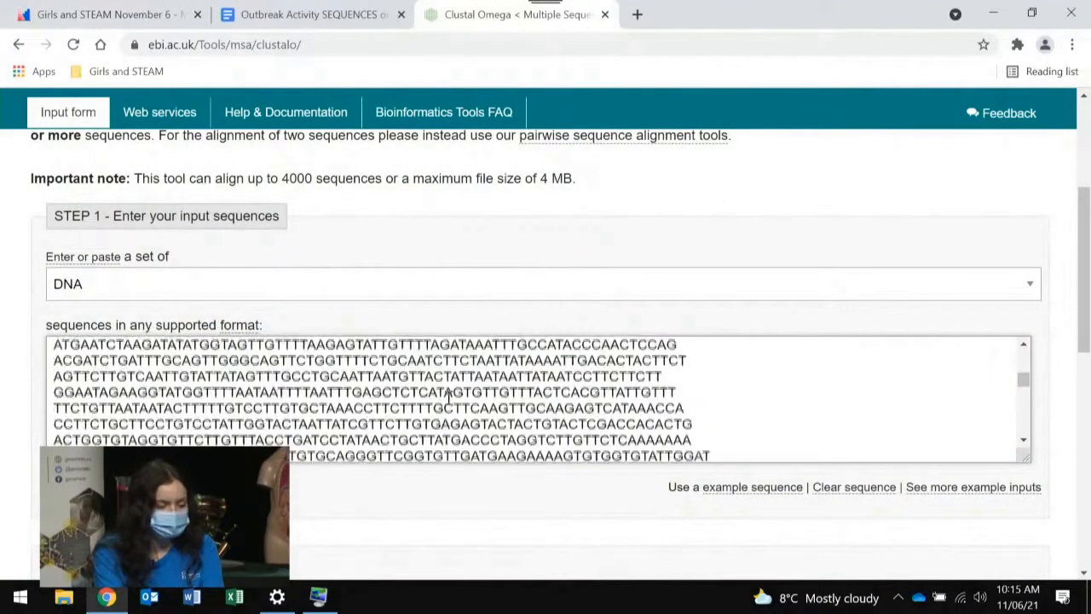
{"action": "scroll", "scroll_direction": "down", "scroll_amount": 3}
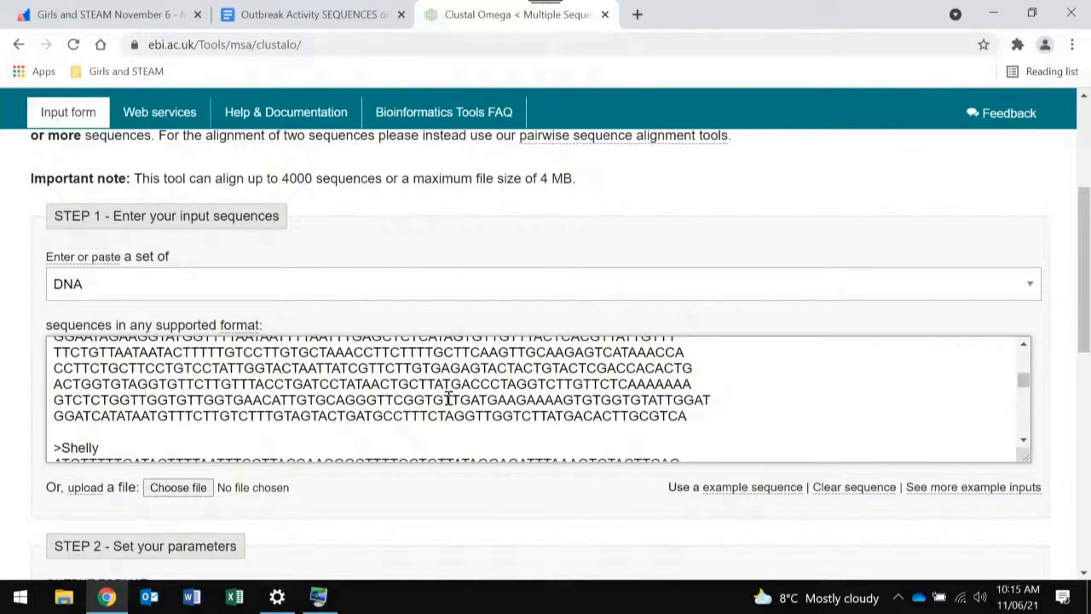
{"action": "scroll", "scroll_direction": "down", "scroll_amount": 3}
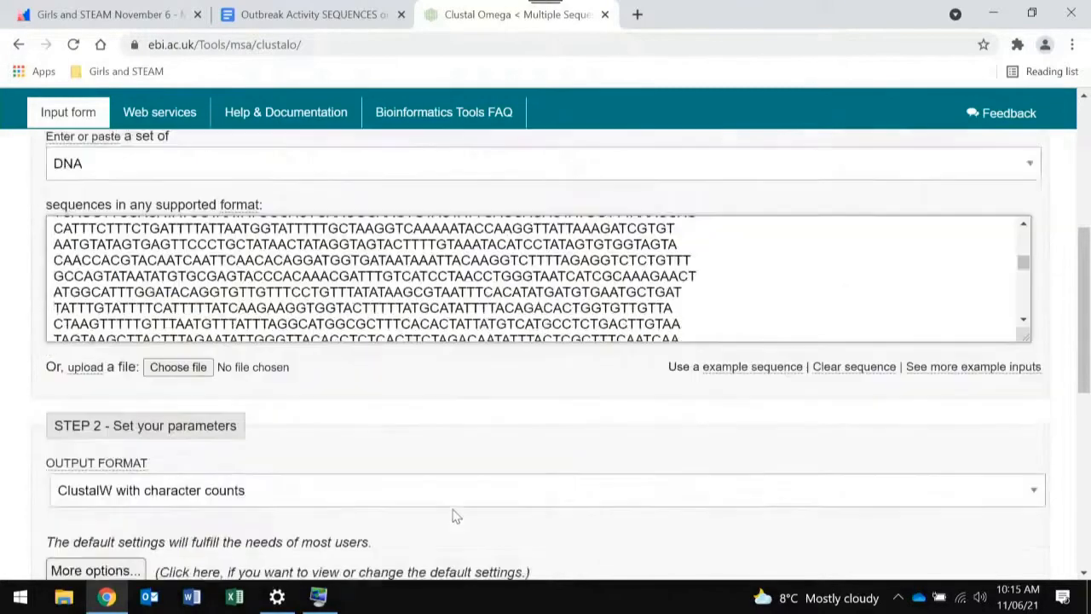
{"action": "scroll", "scroll_direction": "up", "scroll_amount": 3}
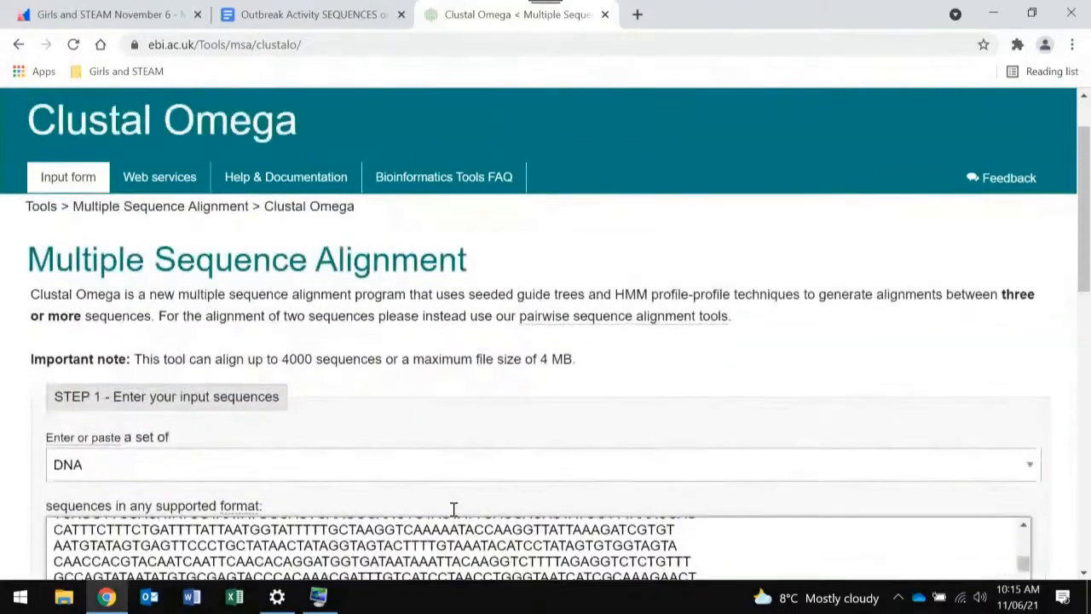
{"action": "scroll", "scroll_direction": "down", "scroll_amount": 3}
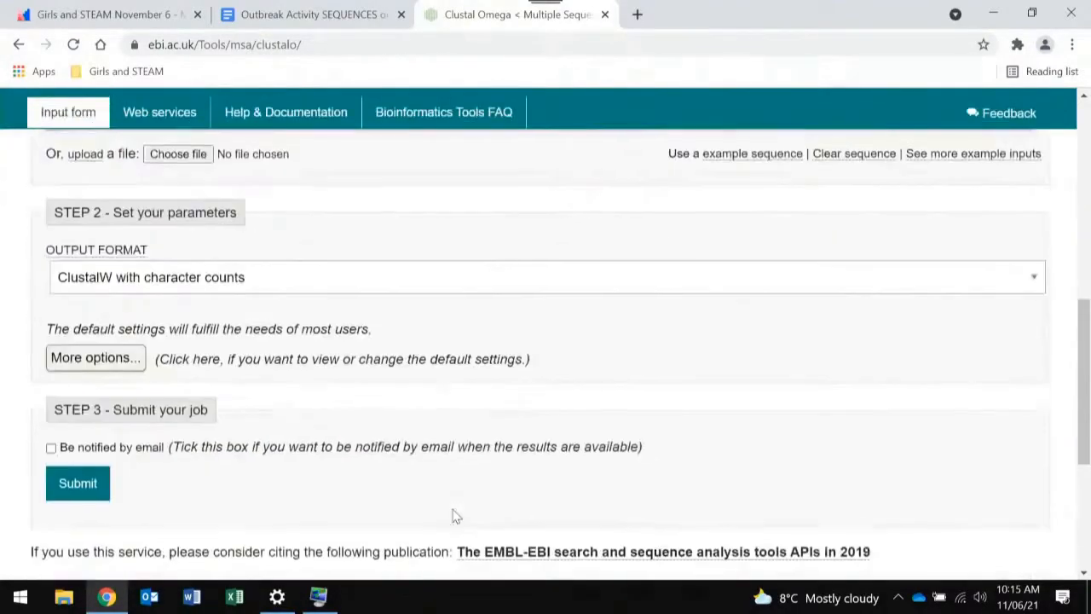
{"action": "left_click", "coordinate": [77, 483]}
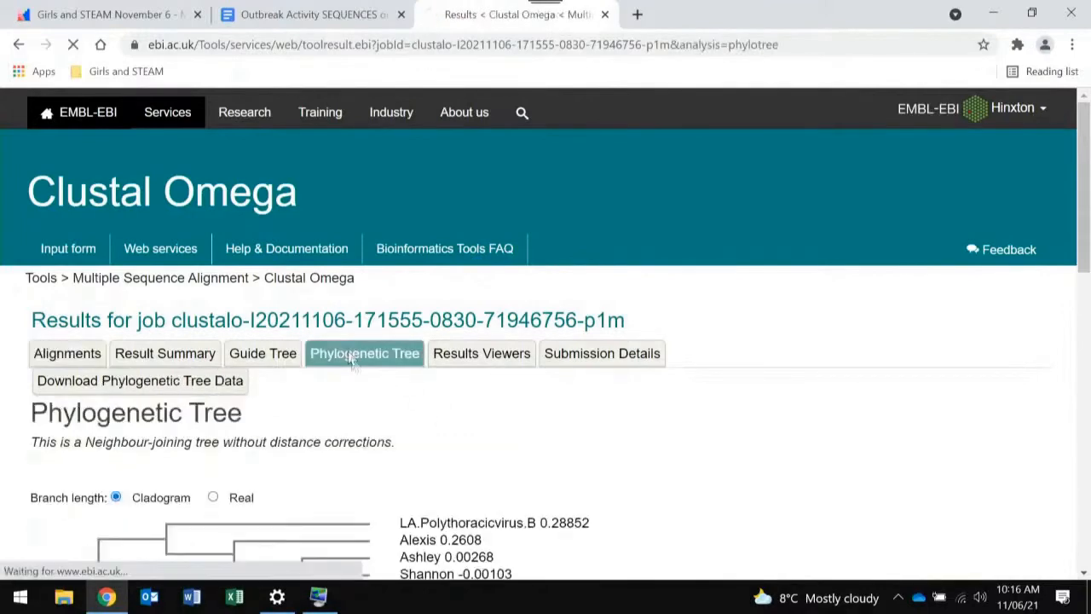
{"action": "scroll", "scroll_direction": "down", "scroll_amount": 3}
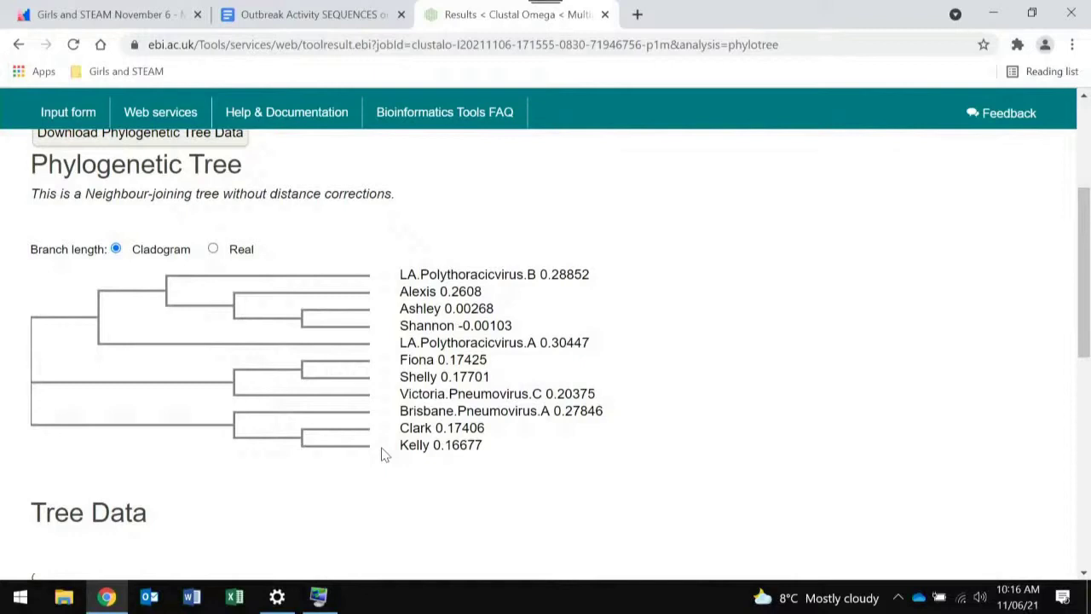
{"action": "mouse_move", "coordinate": [467, 326]}
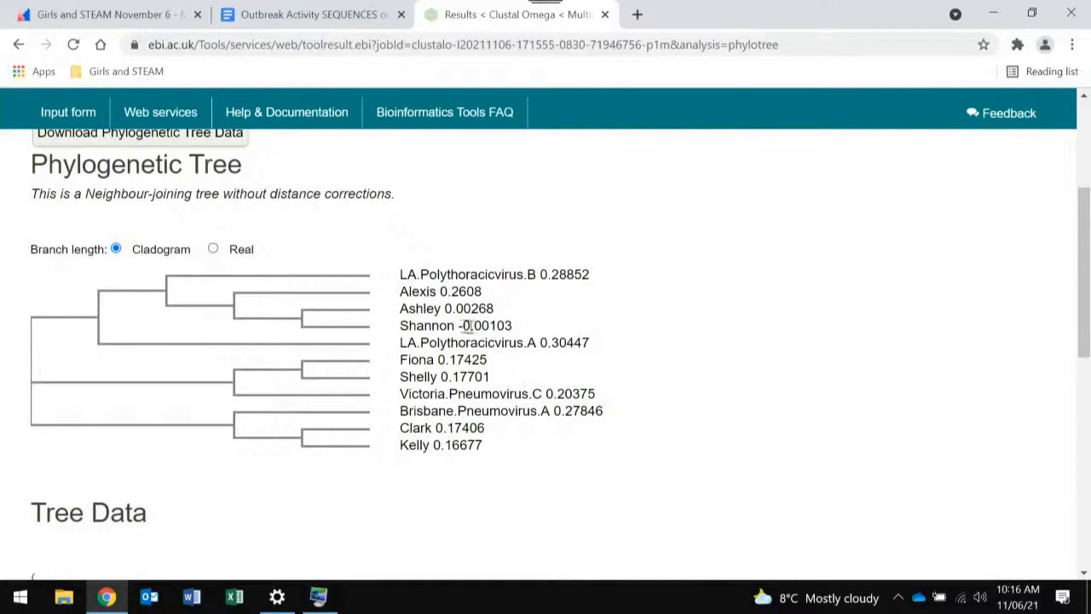
{"action": "mouse_move", "coordinate": [566, 385]}
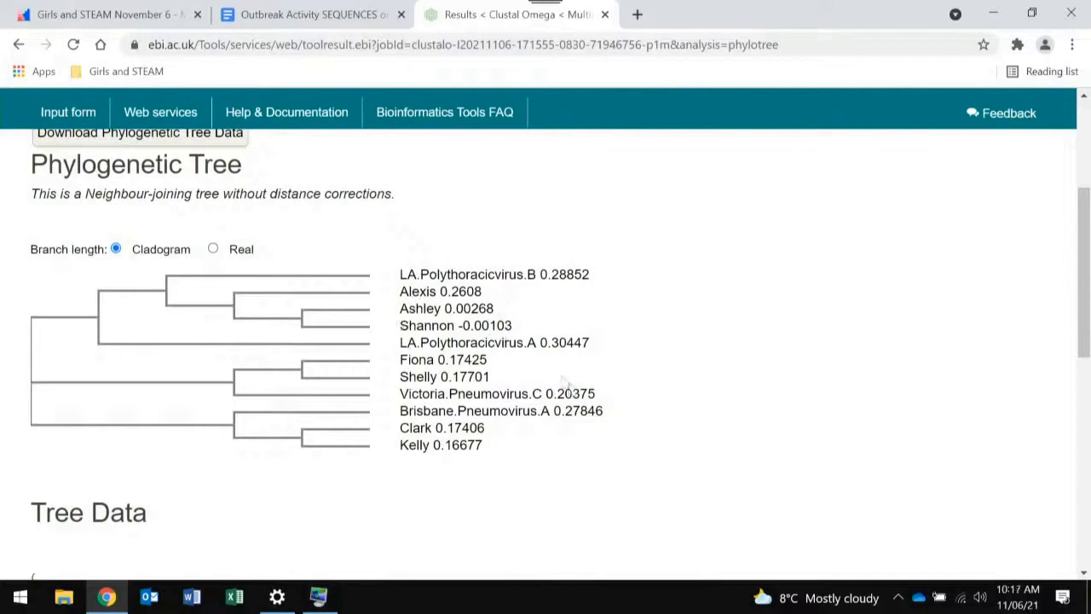
{"action": "mouse_move", "coordinate": [603, 498]}
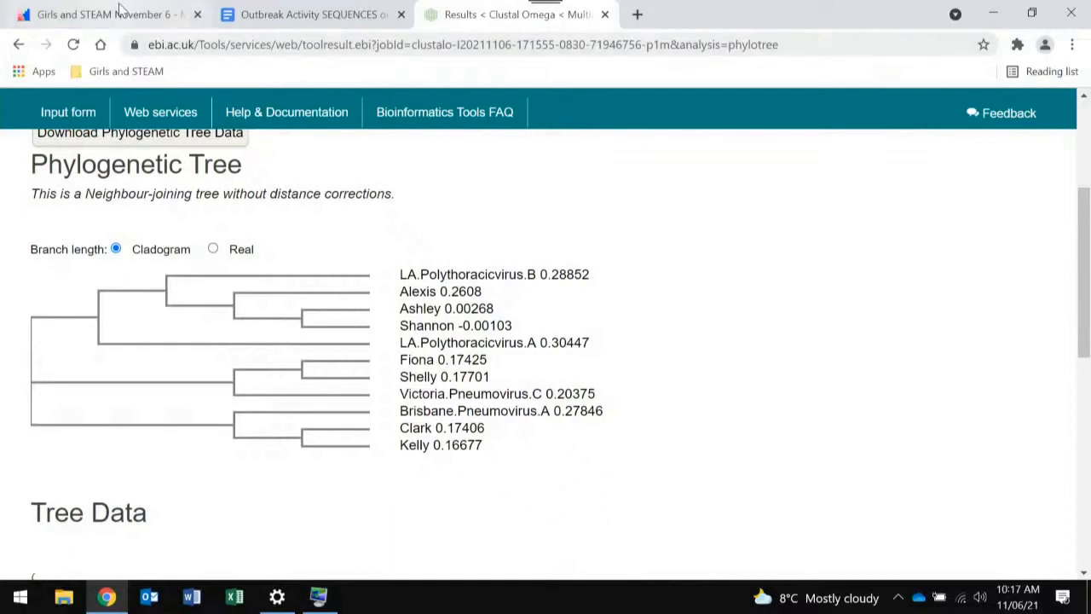
{"action": "mouse_move", "coordinate": [98, 14]}
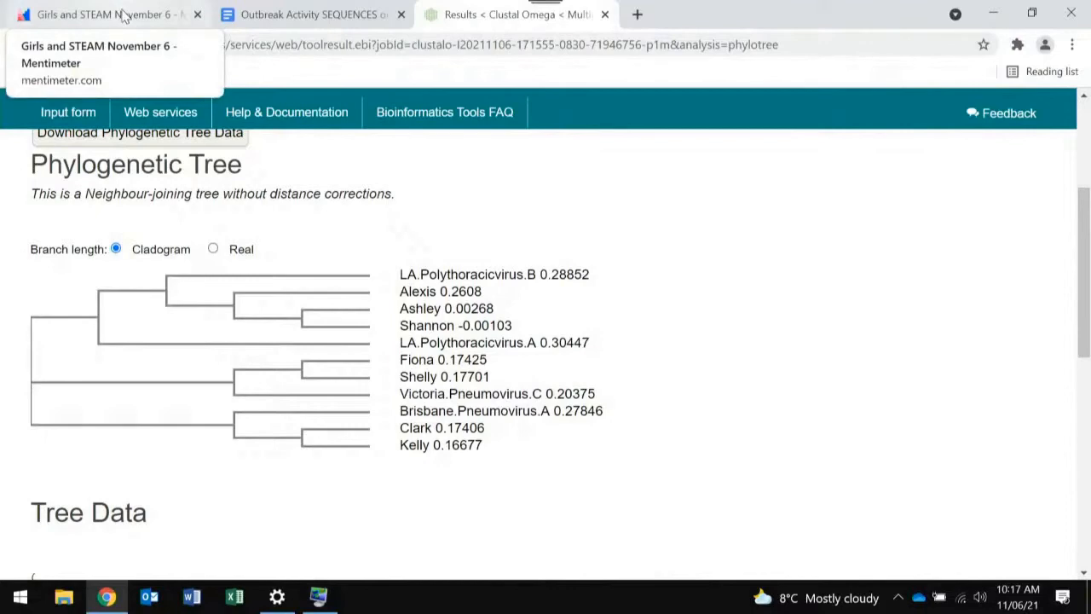
Return to the Mentimeter tab showing the Ashley exposure quiz votes
{"action": "left_click", "coordinate": [102, 14]}
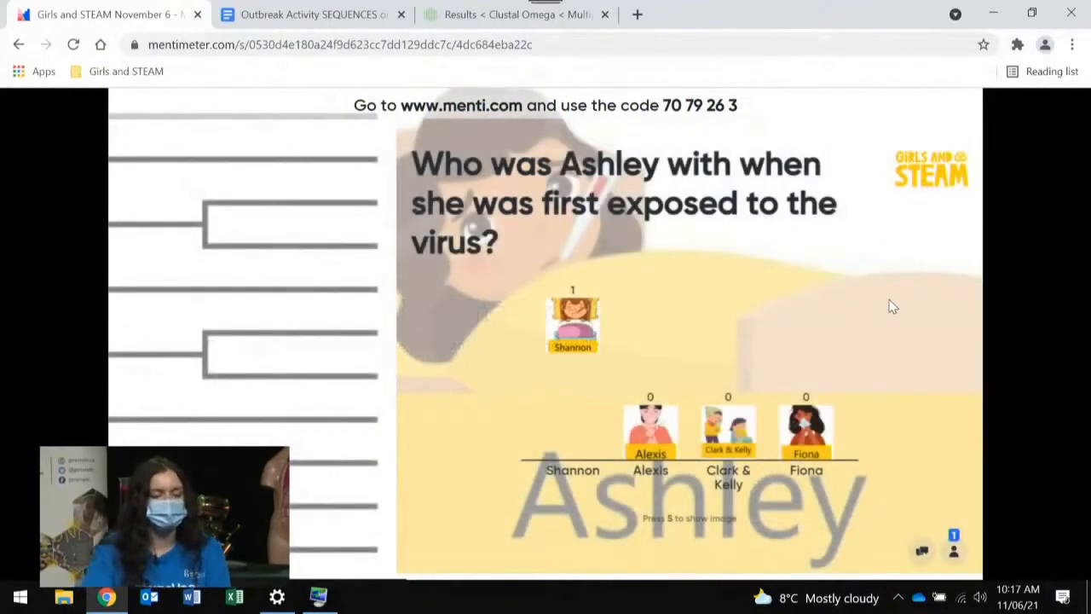
Show the phylogenetic tree image full-size on the Ashley exposure slide
{"action": "left_click", "coordinate": [953, 536]}
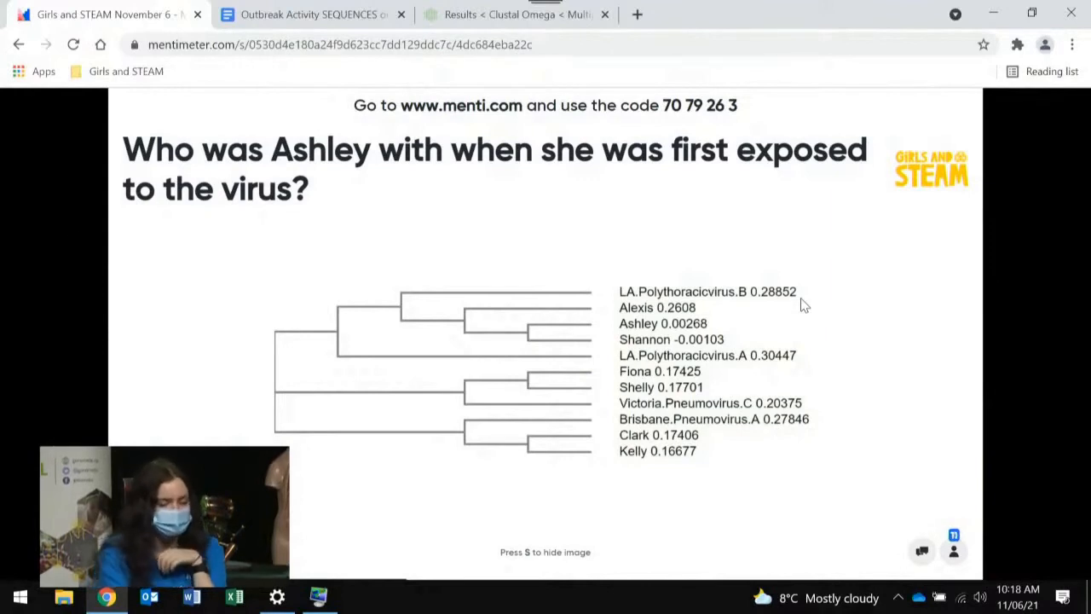
{"action": "mouse_move", "coordinate": [638, 310]}
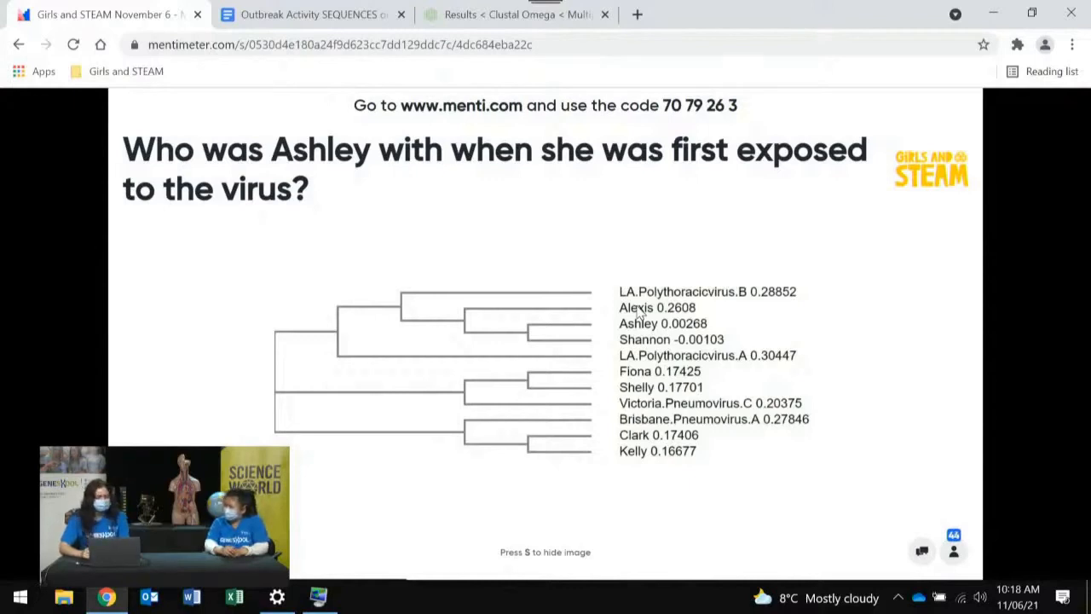
{"action": "mouse_move", "coordinate": [457, 333]}
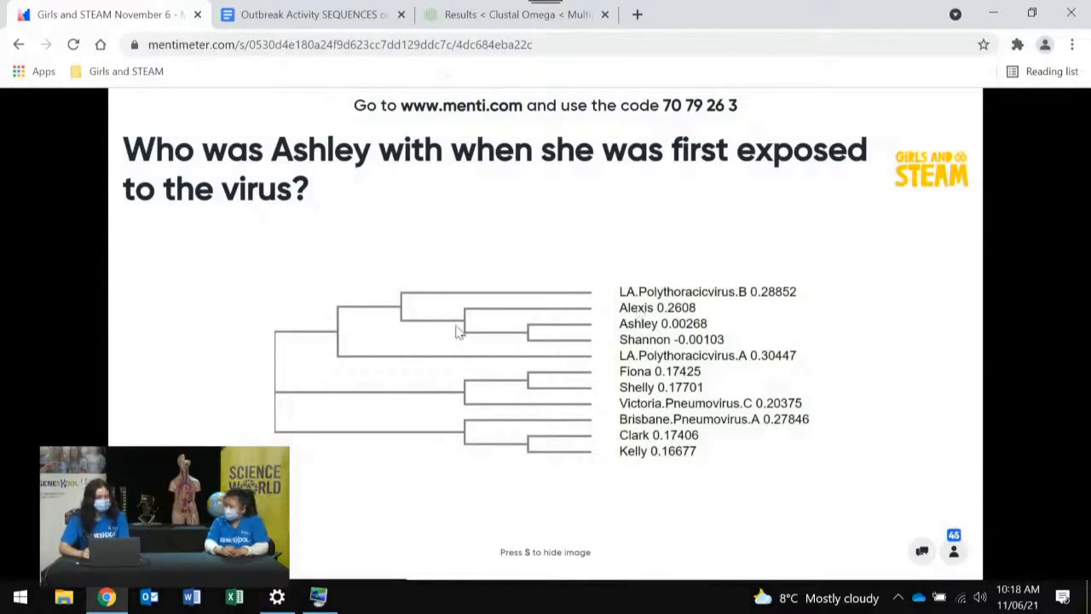
{"action": "mouse_move", "coordinate": [522, 377]}
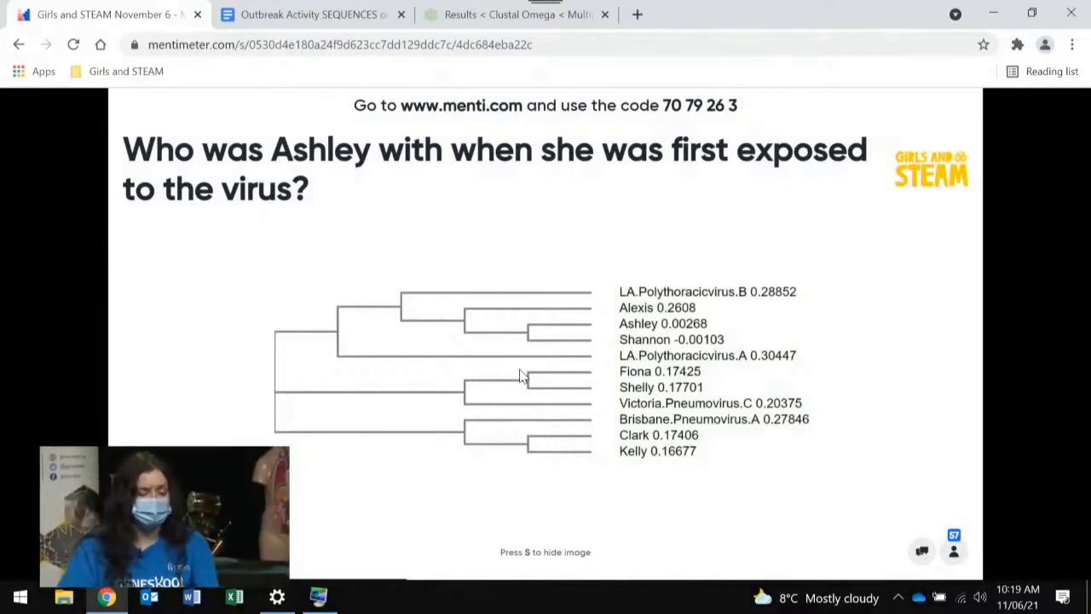
{"action": "mouse_move", "coordinate": [563, 338]}
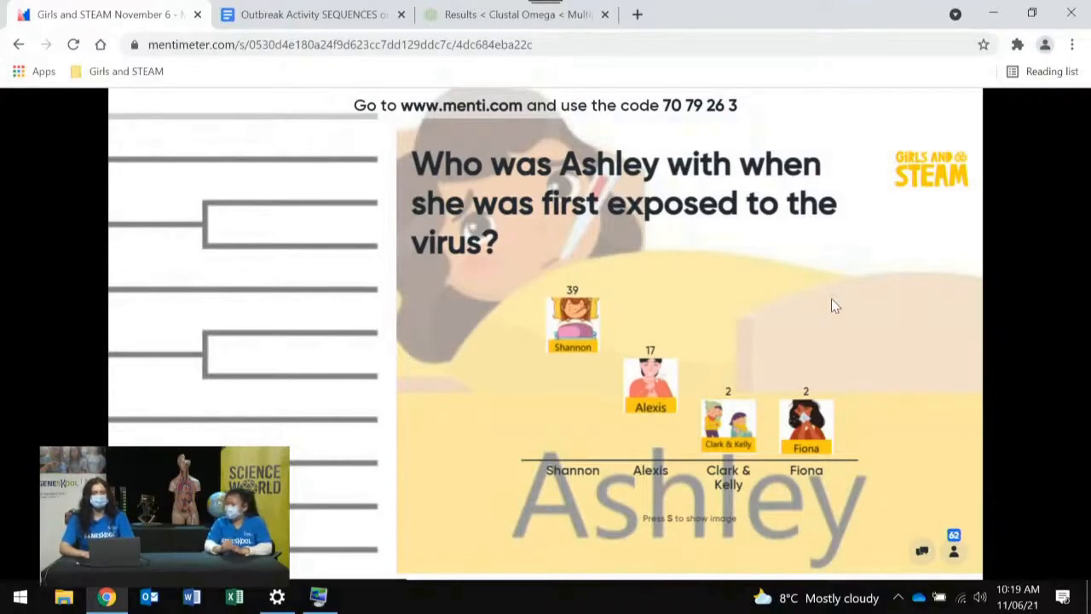
Advance from Ashley's results to the question about who shared Alexis's strain
{"action": "key", "text": "s"}
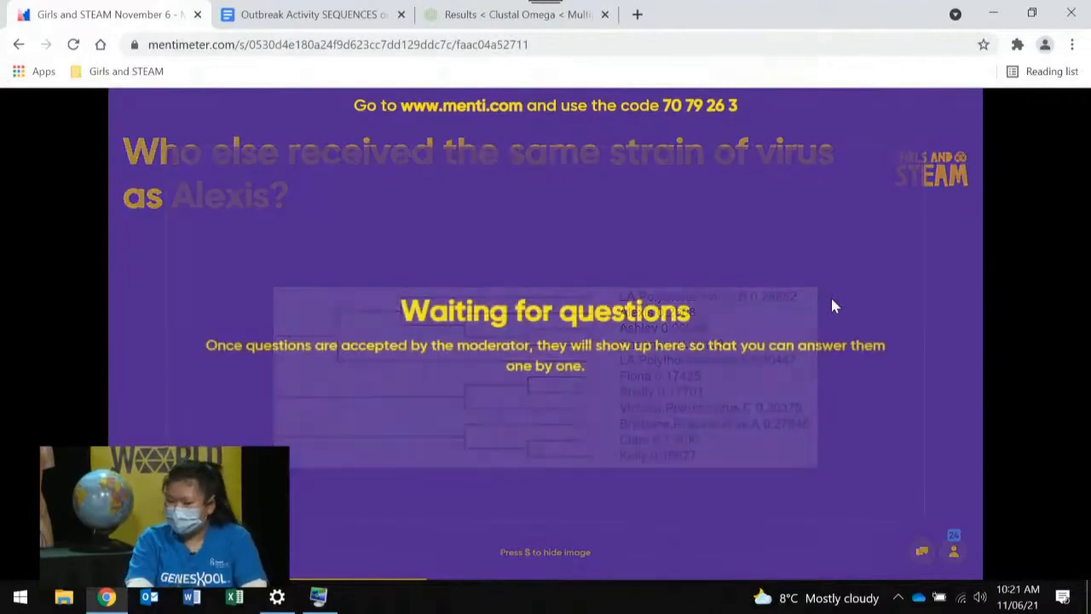
Advance to the Phylogenetic Tree Results slide with branch distances
{"action": "key", "text": "s"}
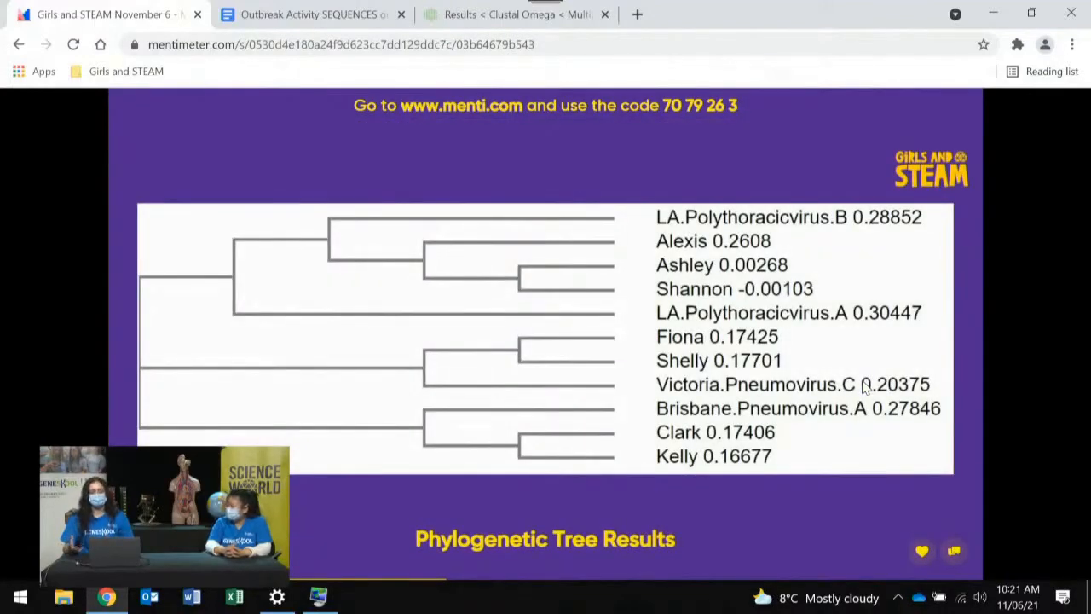
{"action": "left_click", "coordinate": [921, 549]}
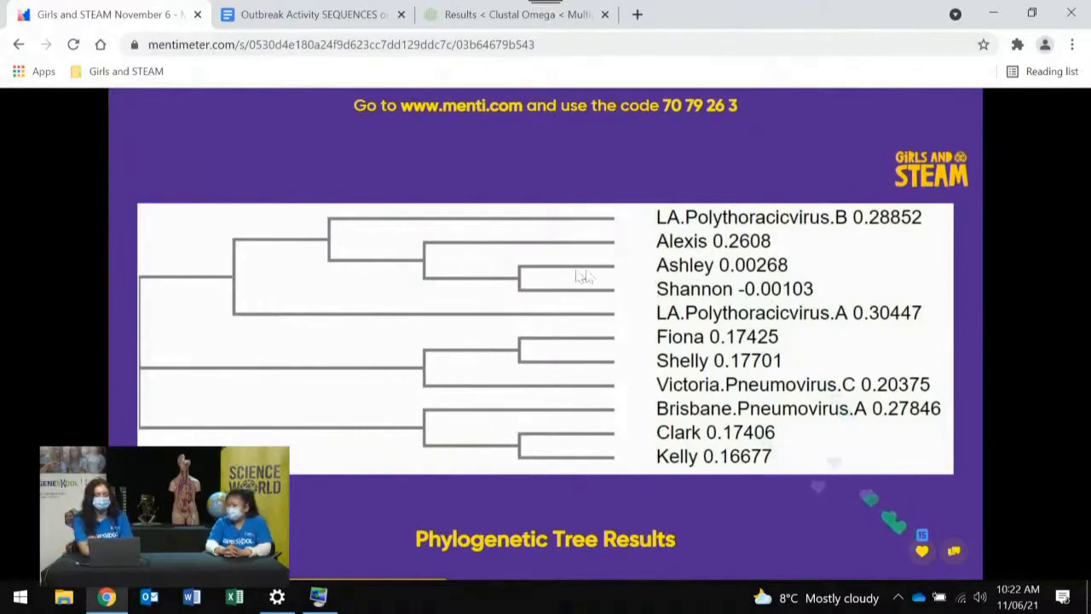
{"action": "mouse_move", "coordinate": [423, 269]}
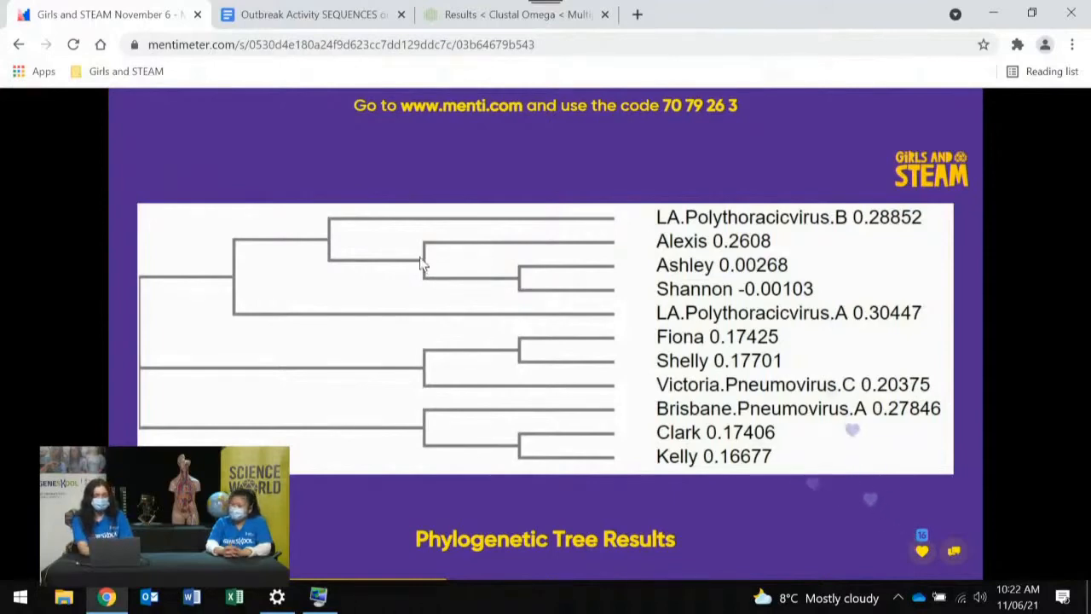
{"action": "mouse_move", "coordinate": [703, 254]}
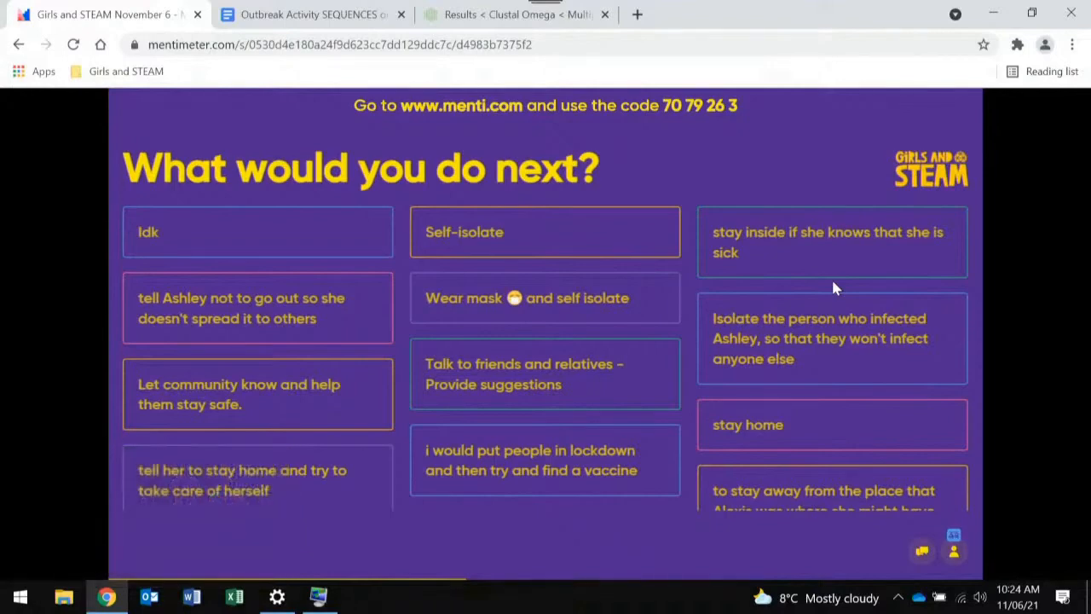
{"action": "scroll", "scroll_direction": "down", "scroll_amount": 3}
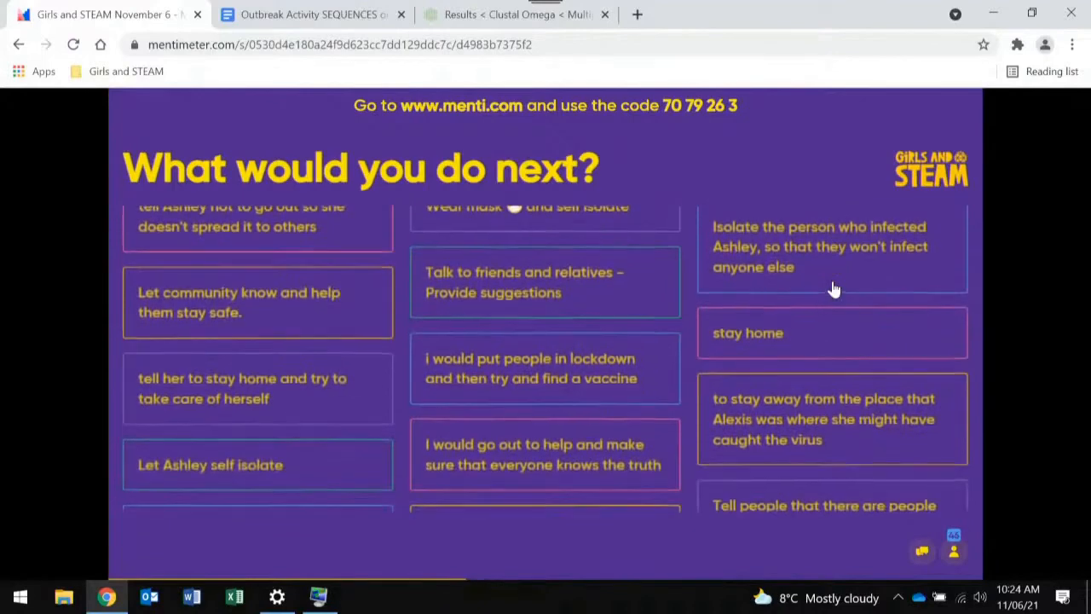
{"action": "scroll", "scroll_direction": "up", "scroll_amount": 3}
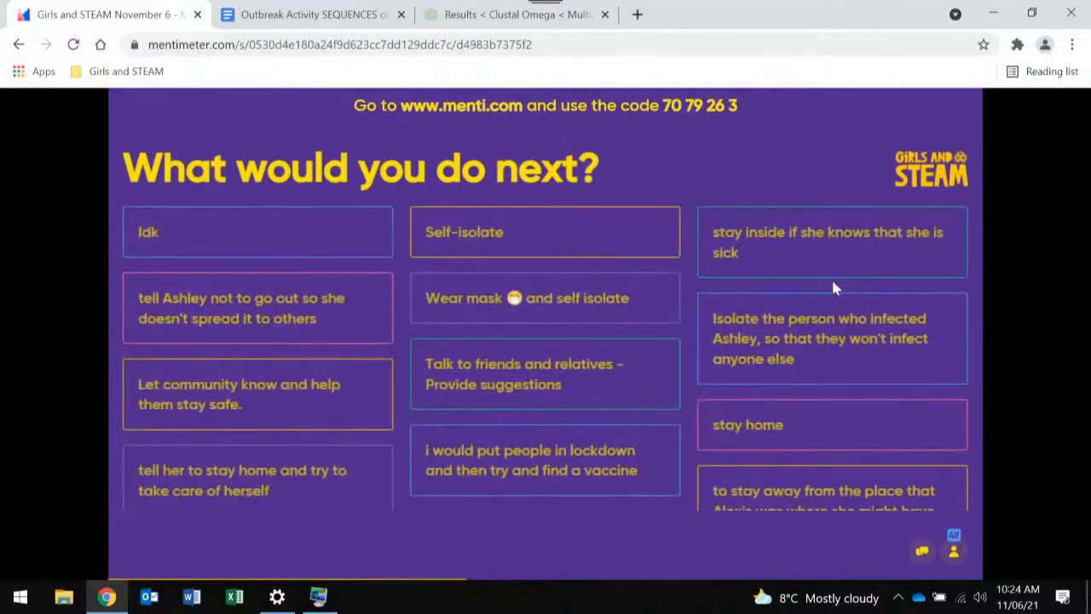
{"action": "scroll", "scroll_direction": "down", "scroll_amount": 3}
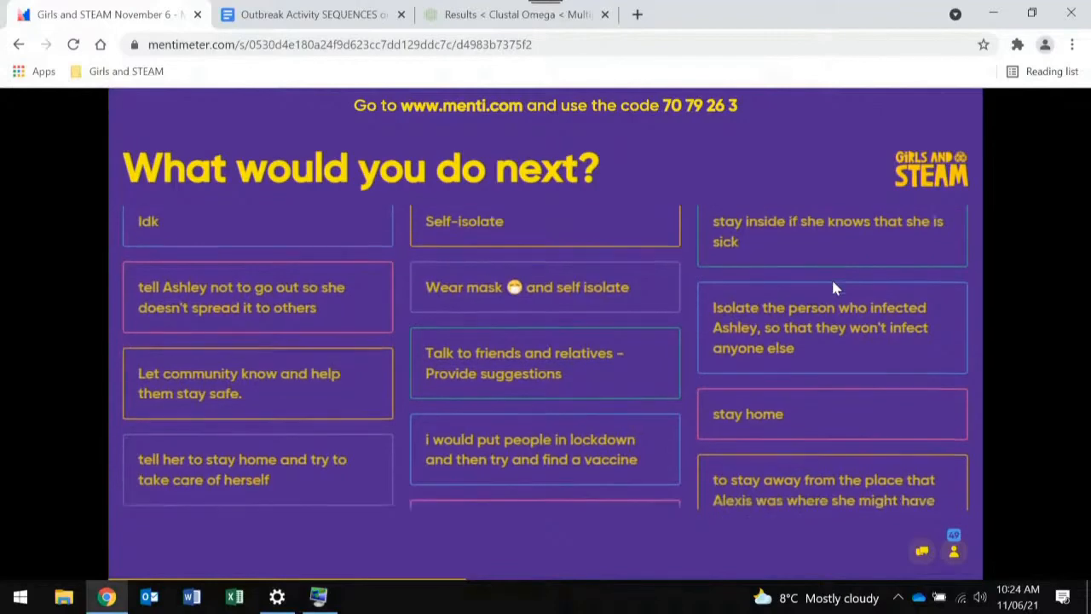
{"action": "scroll", "scroll_direction": "down", "scroll_amount": 3}
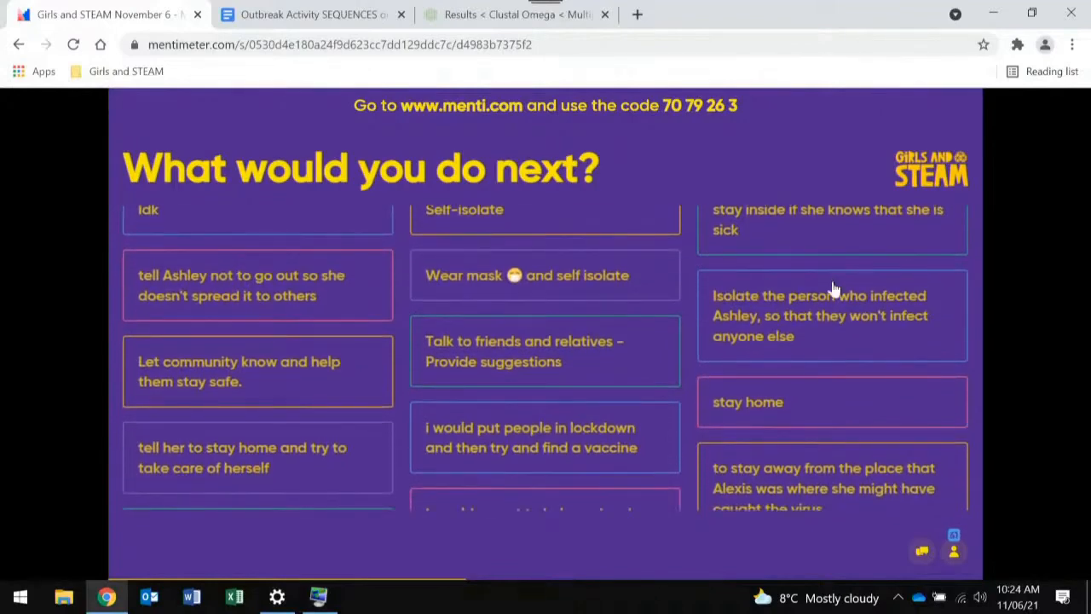
{"action": "scroll", "scroll_direction": "down", "scroll_amount": 3}
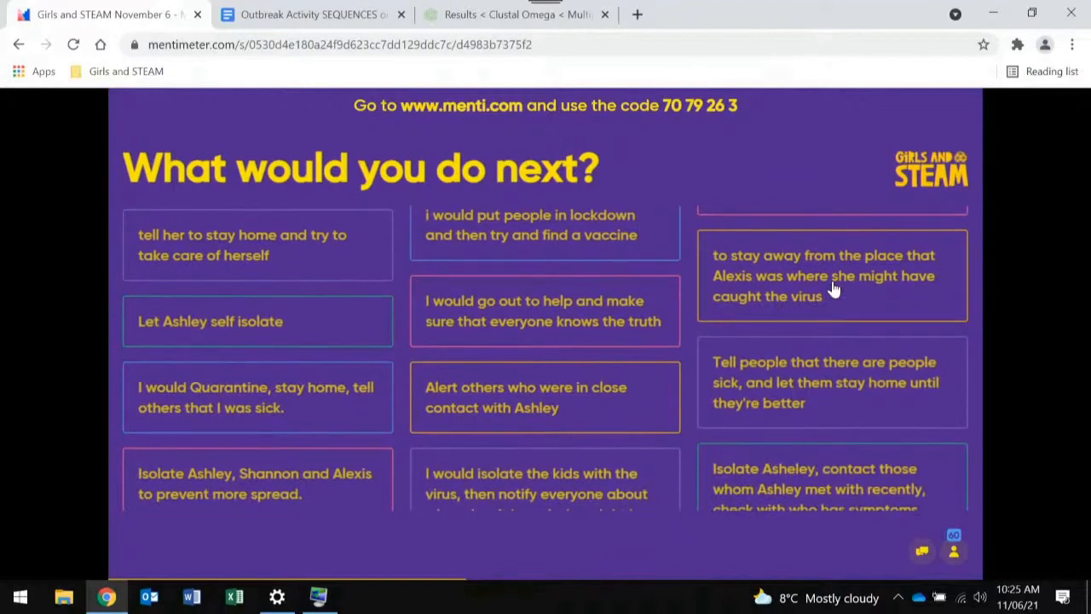
{"action": "scroll", "scroll_direction": "down", "scroll_amount": 3}
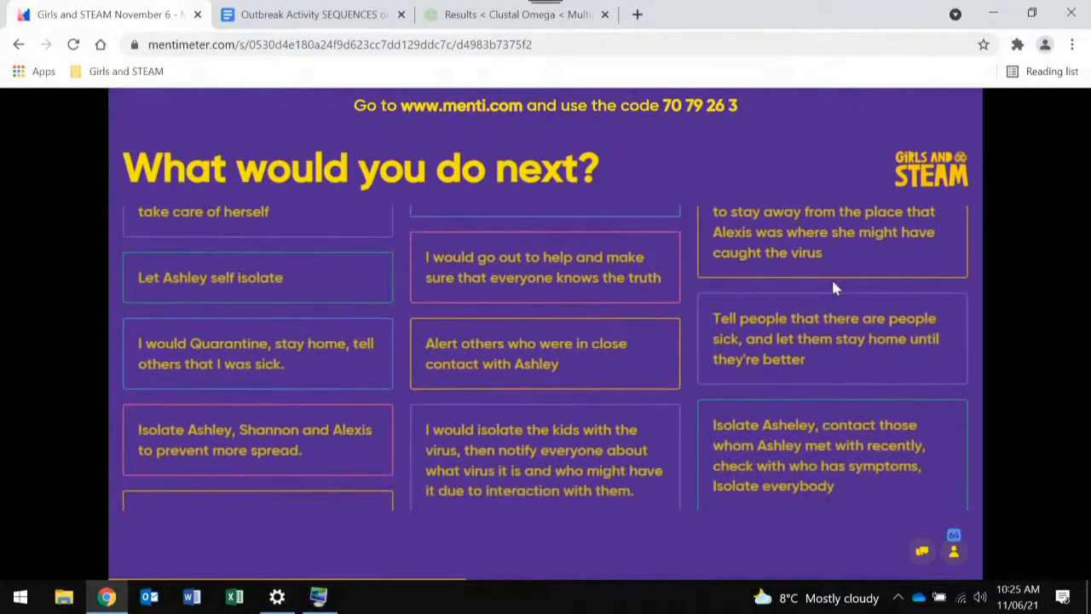
{"action": "scroll", "scroll_direction": "down", "scroll_amount": 3}
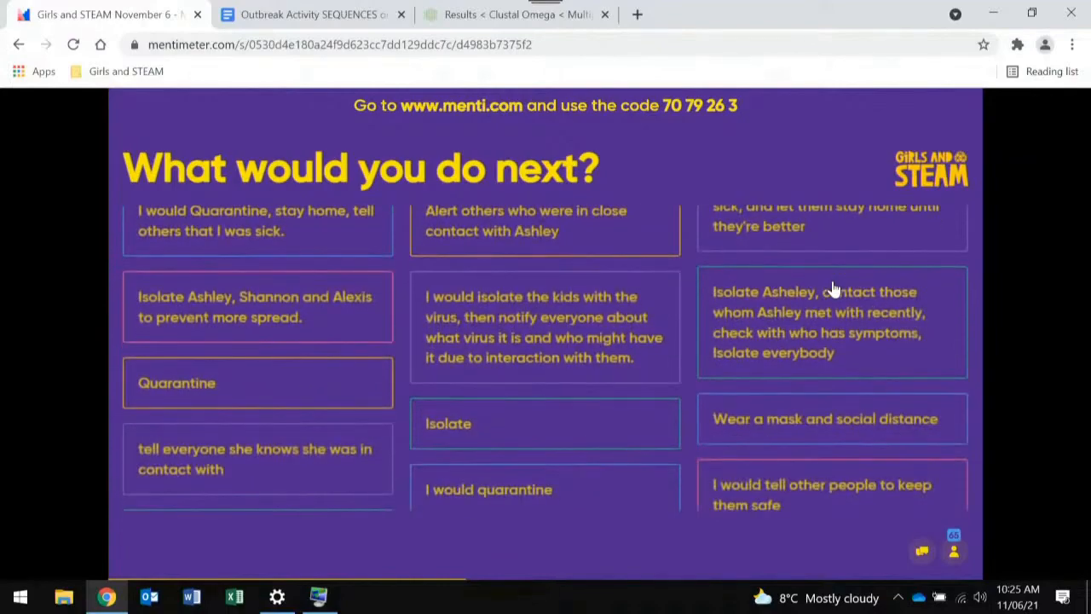
{"action": "scroll", "scroll_direction": "down", "scroll_amount": 3}
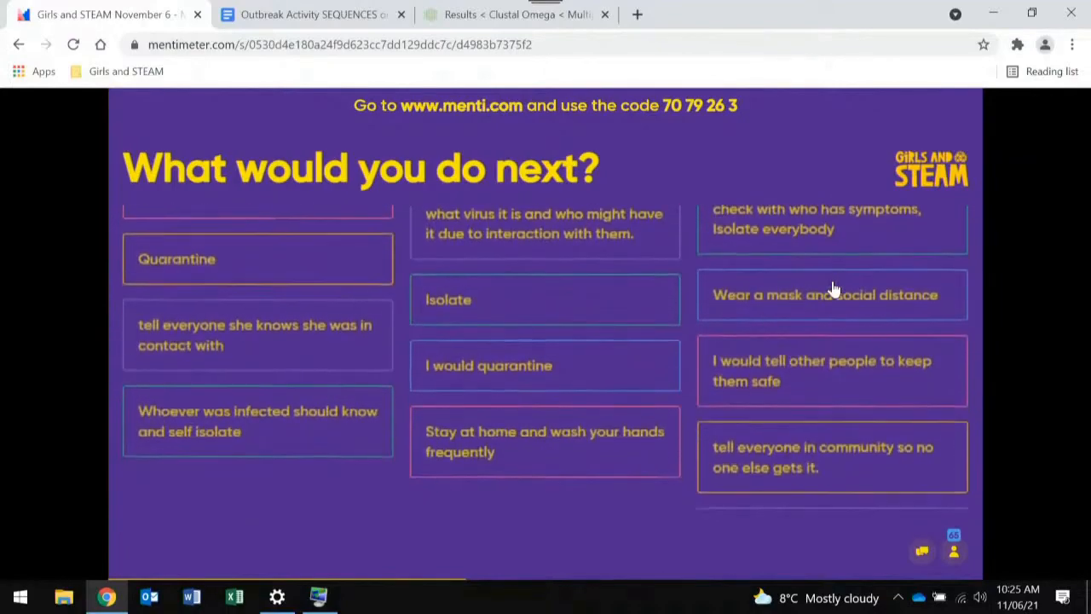
{"action": "scroll", "scroll_direction": "down", "scroll_amount": 3}
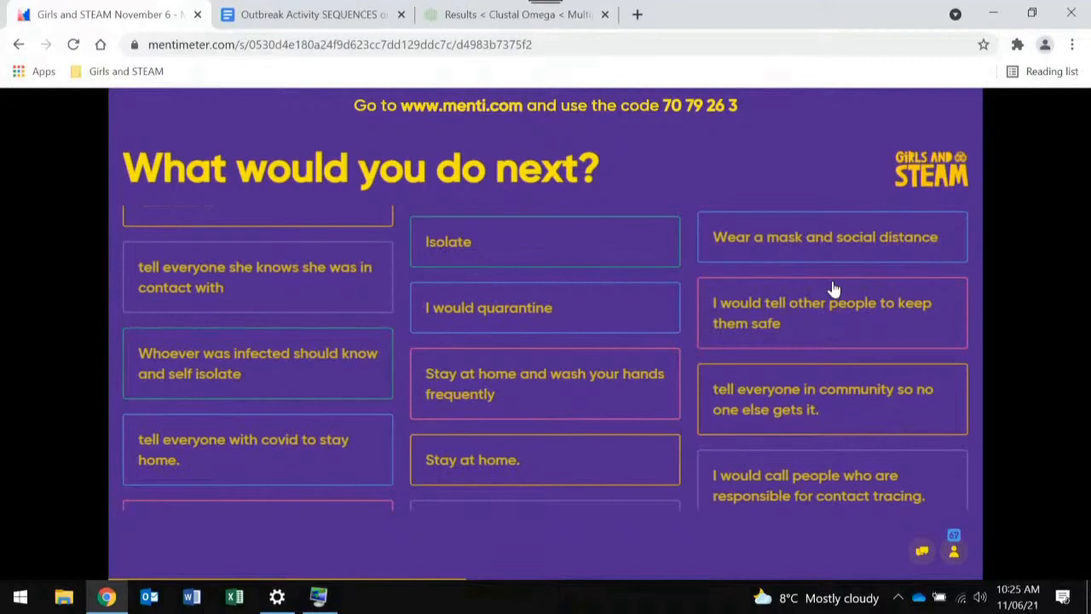
{"action": "scroll", "scroll_direction": "down", "scroll_amount": 3}
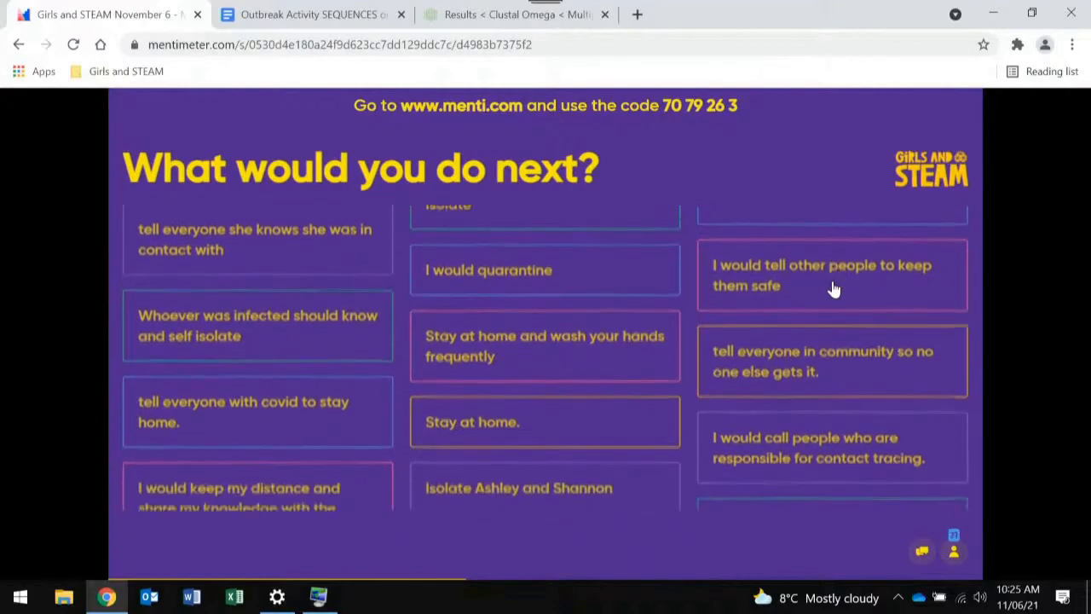
{"action": "scroll", "scroll_direction": "down", "scroll_amount": 3}
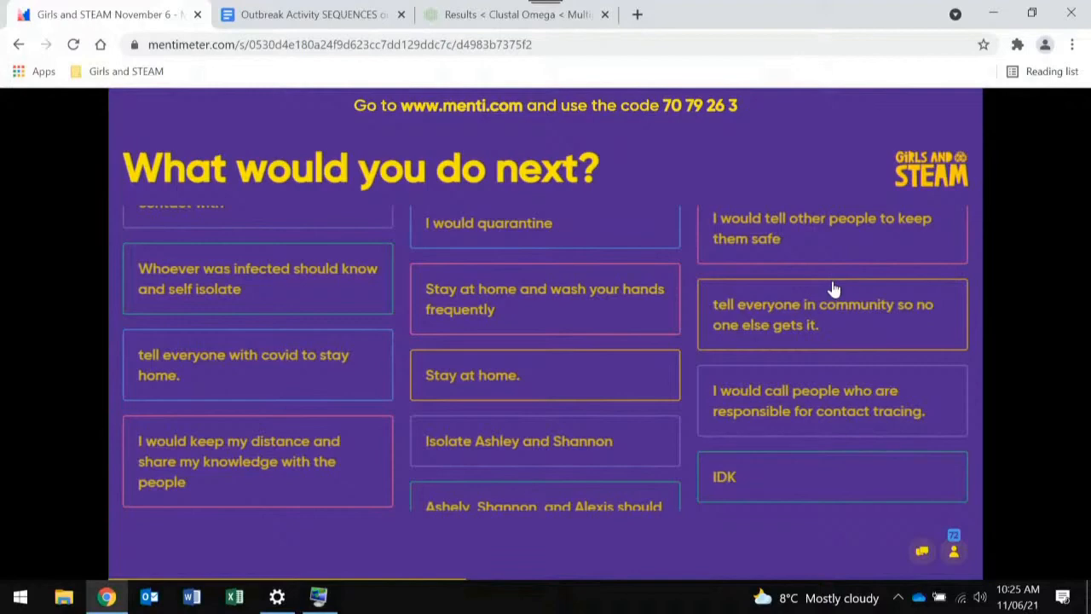
{"action": "scroll", "scroll_direction": "down", "scroll_amount": 3}
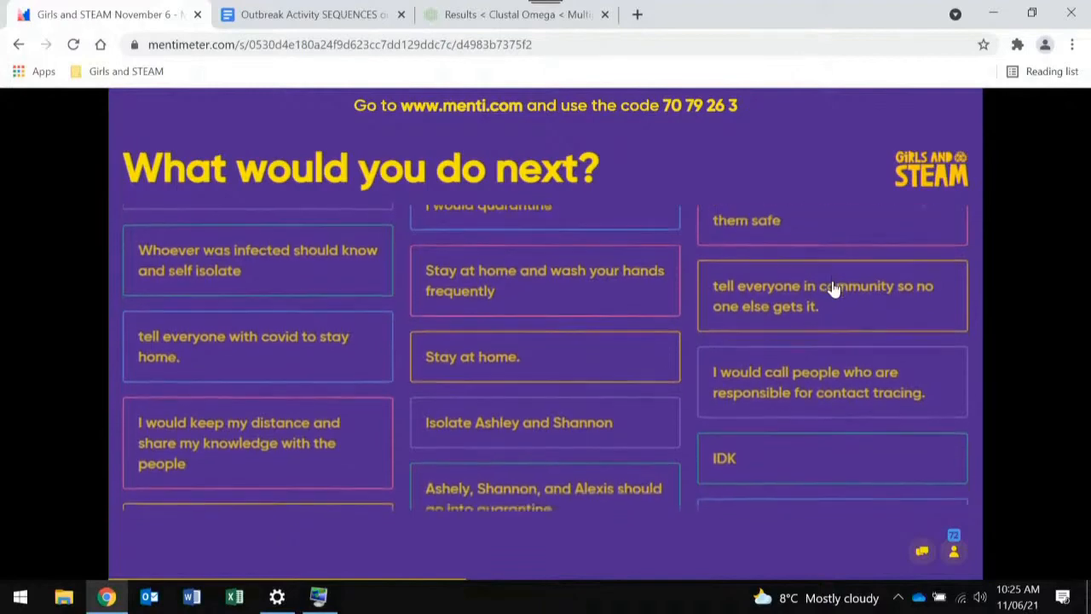
{"action": "scroll", "scroll_direction": "down", "scroll_amount": 3}
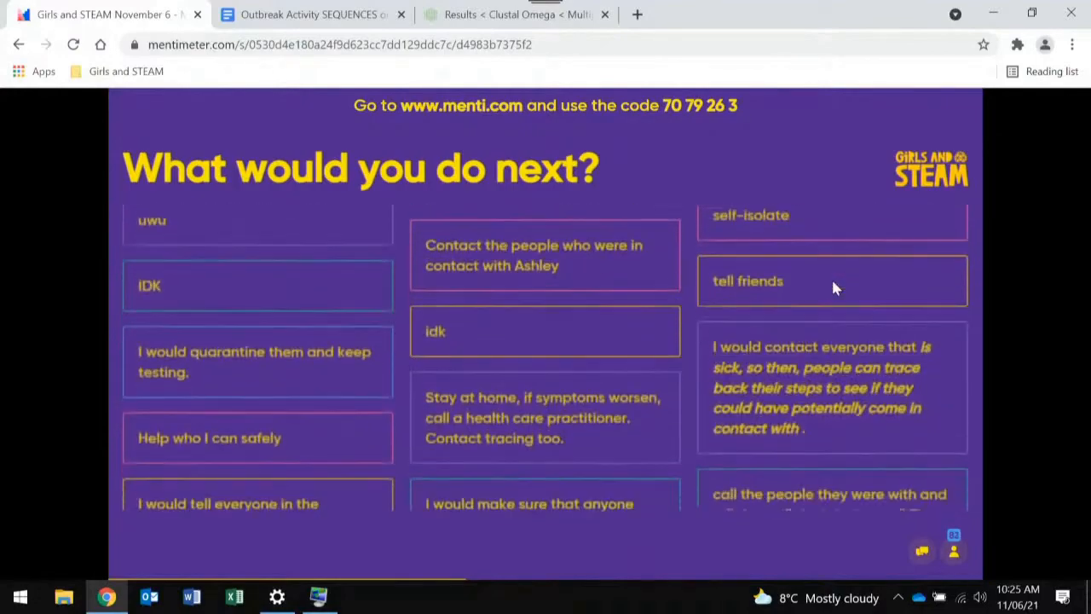
{"action": "scroll", "scroll_direction": "down", "scroll_amount": 3}
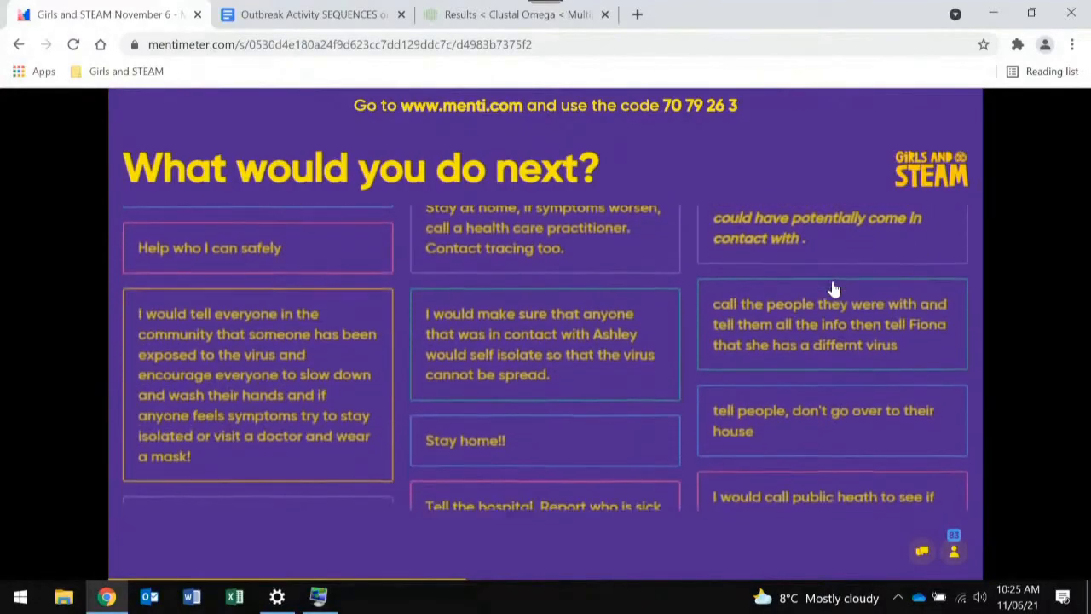
{"action": "scroll", "scroll_direction": "up", "scroll_amount": 3}
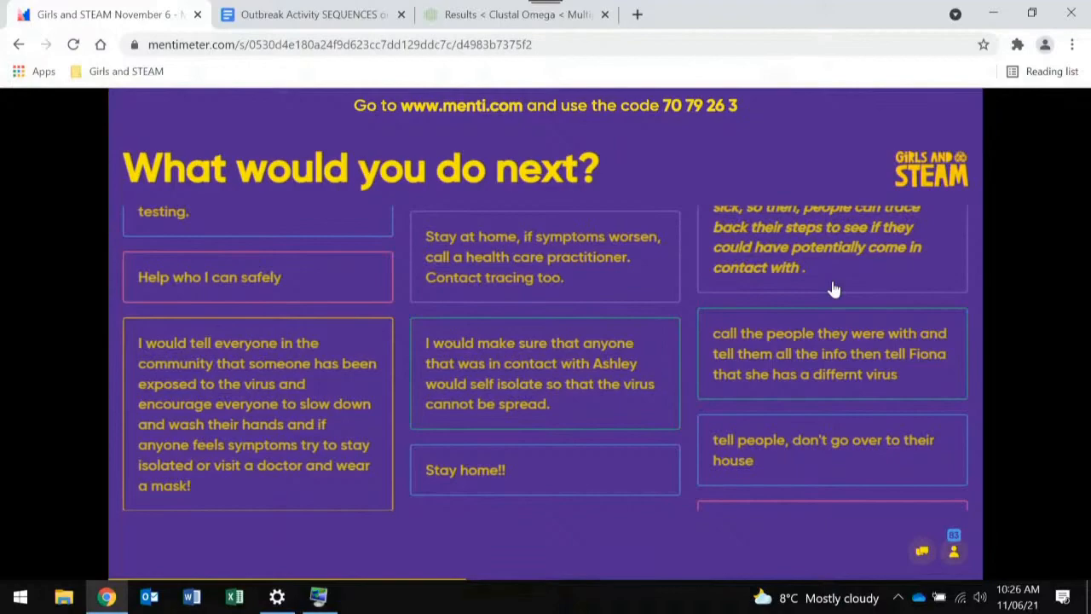
{"action": "scroll", "scroll_direction": "down", "scroll_amount": 3}
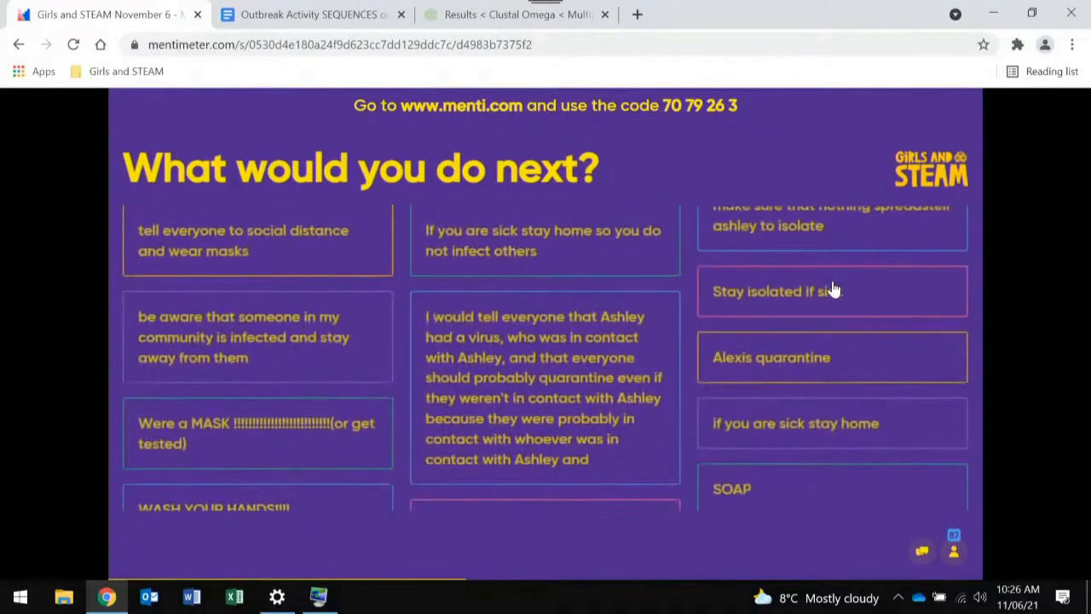
{"action": "scroll", "scroll_direction": "down", "scroll_amount": 3}
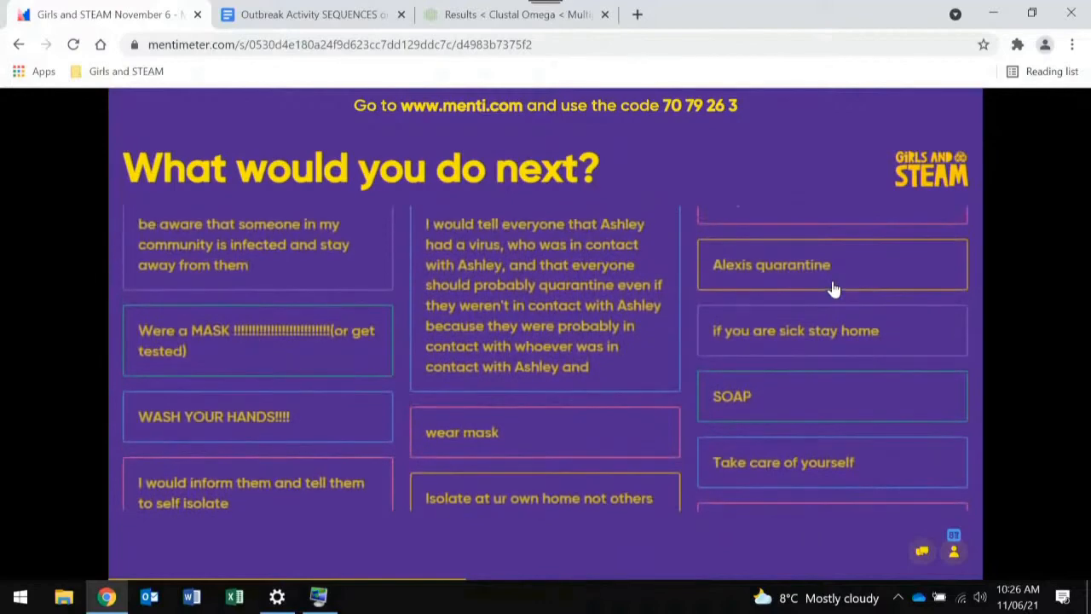
{"action": "scroll", "scroll_direction": "up", "scroll_amount": 3}
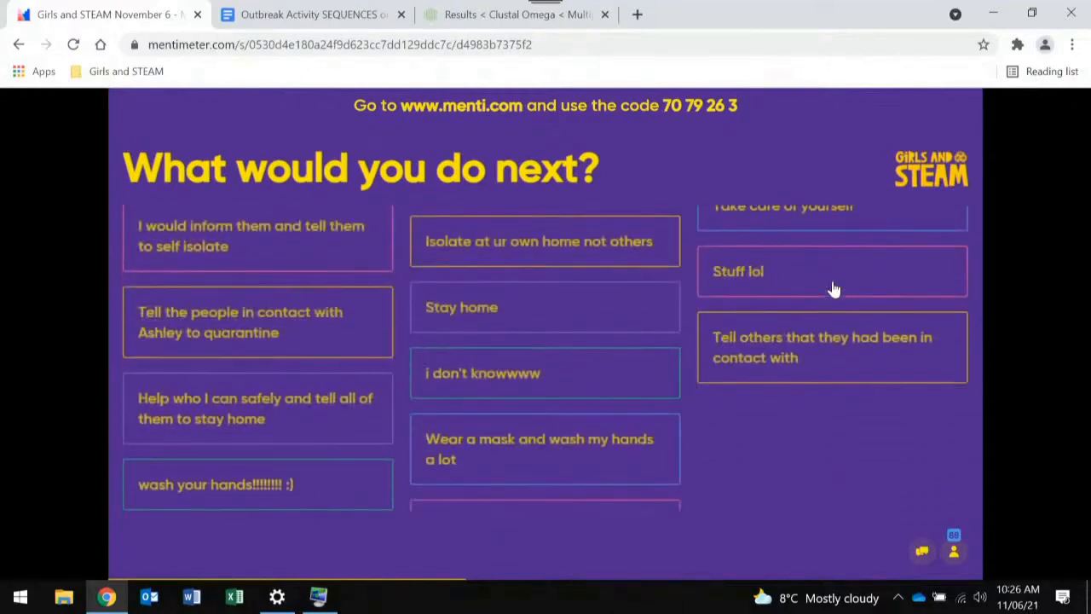
{"action": "scroll", "scroll_direction": "down", "scroll_amount": 3}
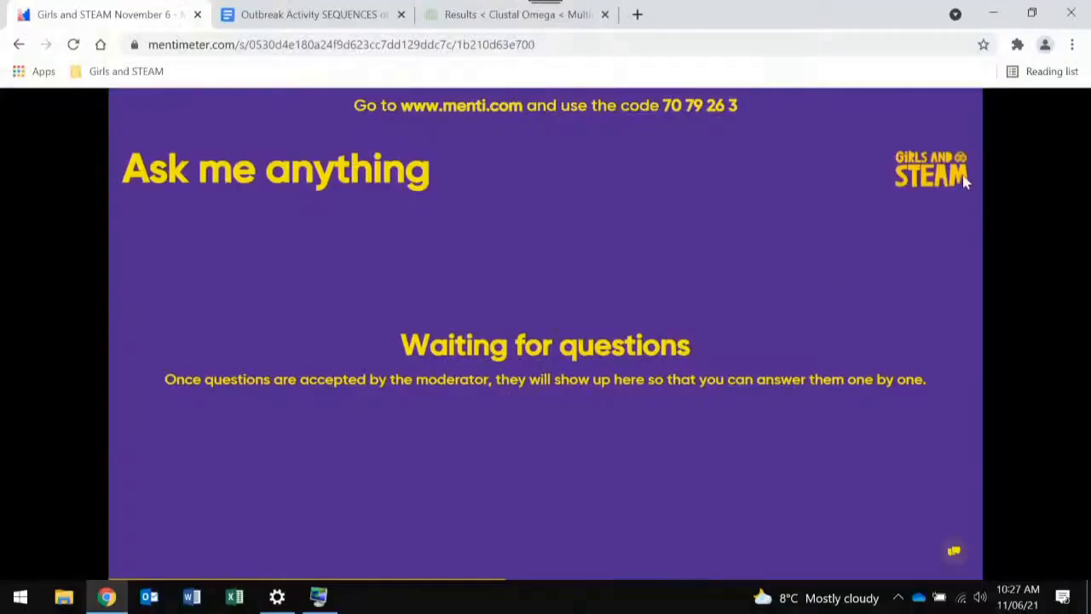
{"action": "mouse_move", "coordinate": [719, 368]}
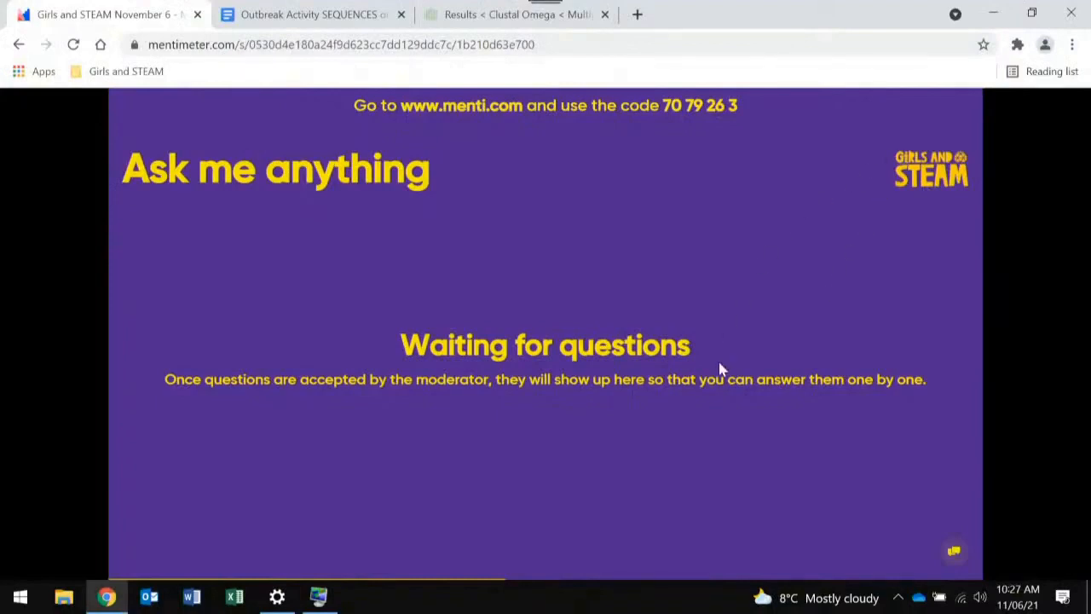
{"action": "mouse_move", "coordinate": [689, 297]}
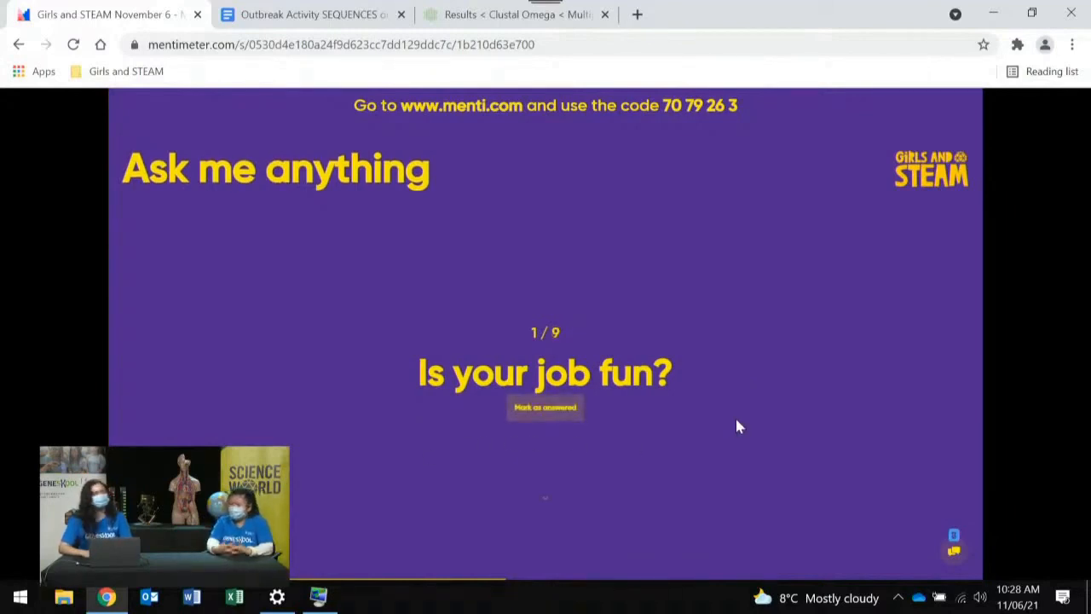
Mark 'Is your job fun?' as answered to reveal 'Why did you decide to work where you do?'
{"action": "left_click", "coordinate": [546, 406]}
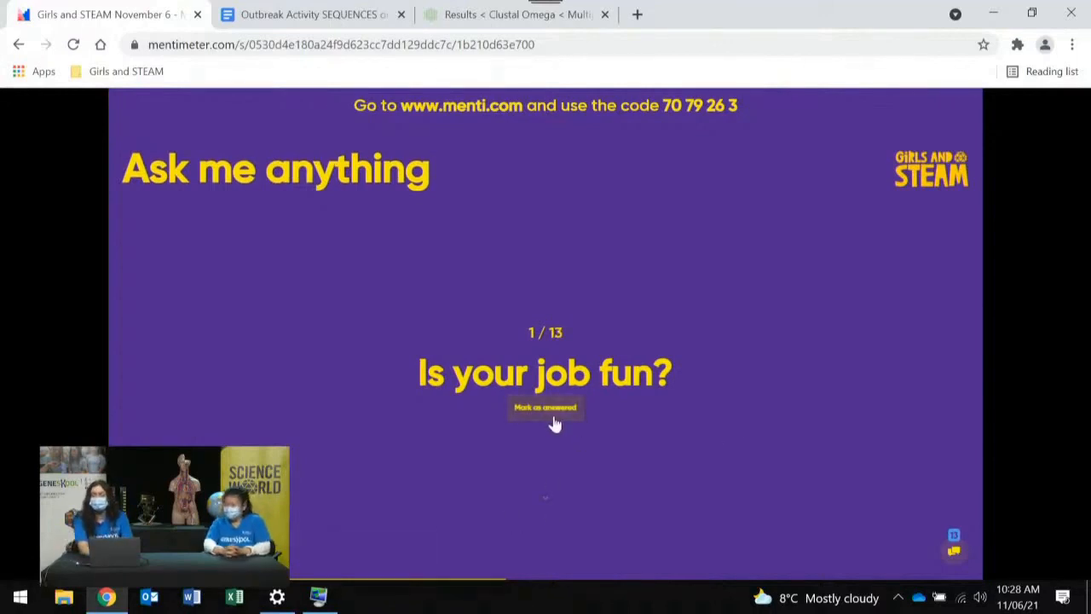
{"action": "left_click", "coordinate": [545, 406]}
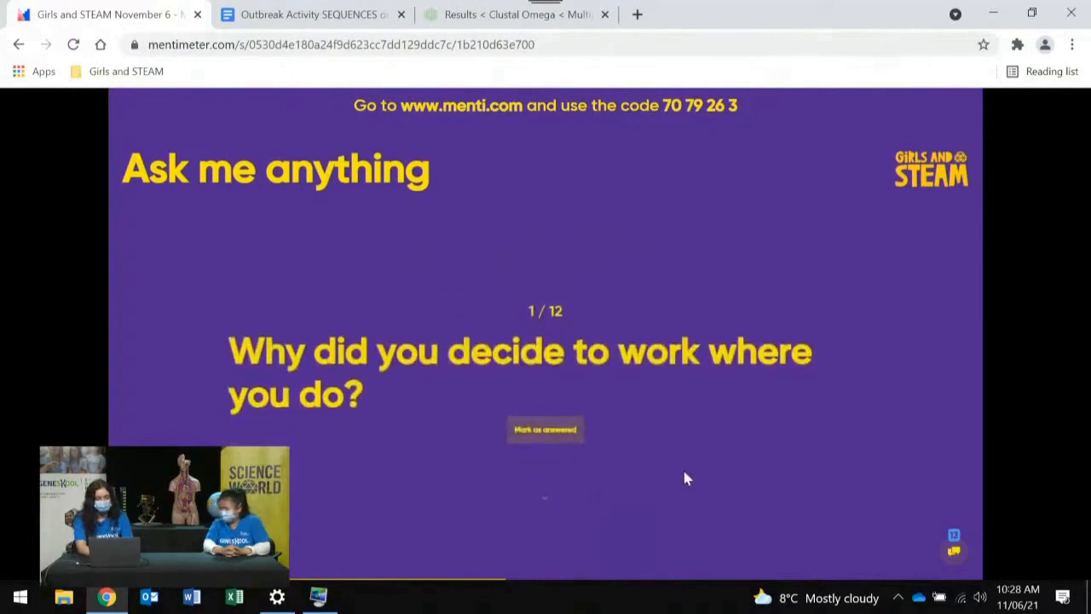